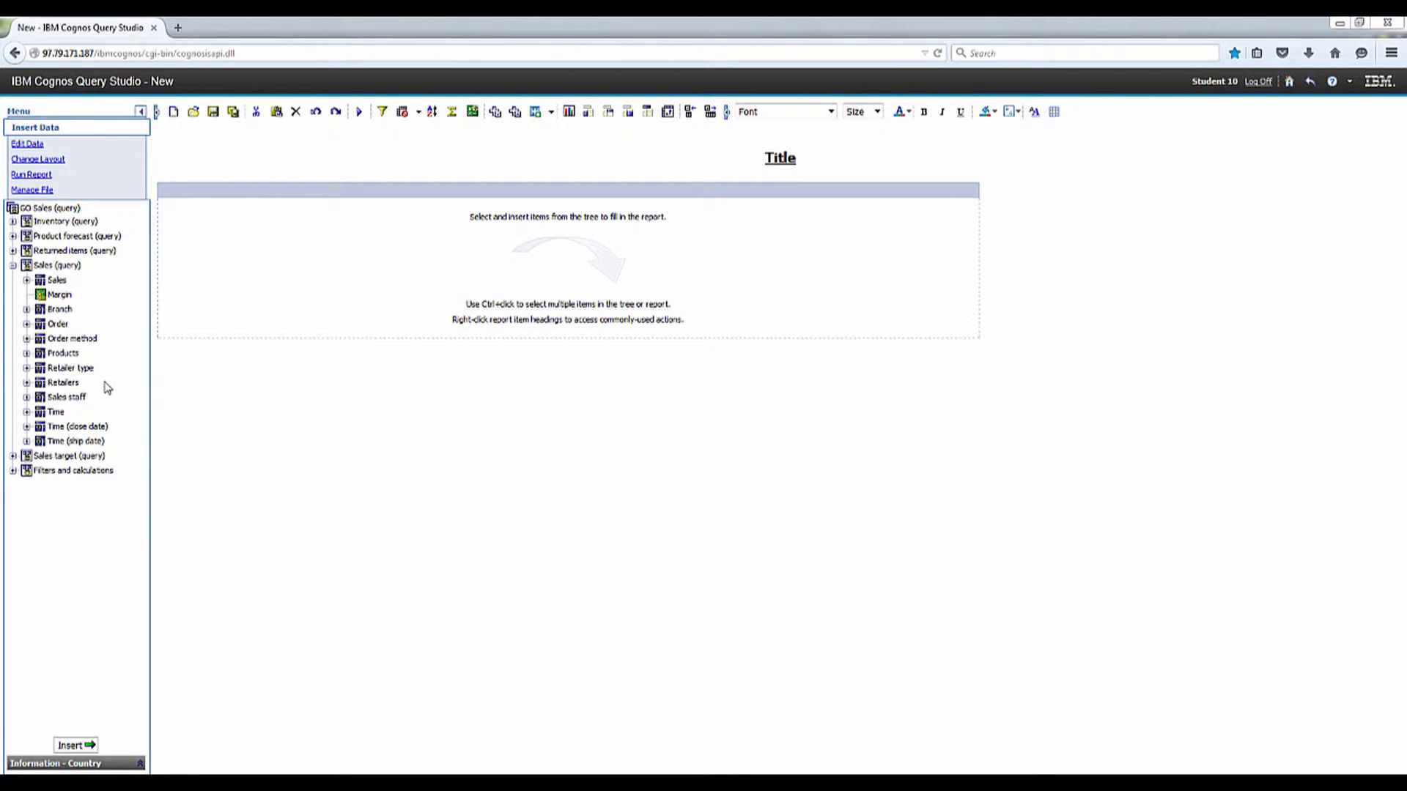
Step: Insert Year, Order method type and Revenue from the Time, Order method and Sales folders
{"action": "left_click", "coordinate": [28, 411]}
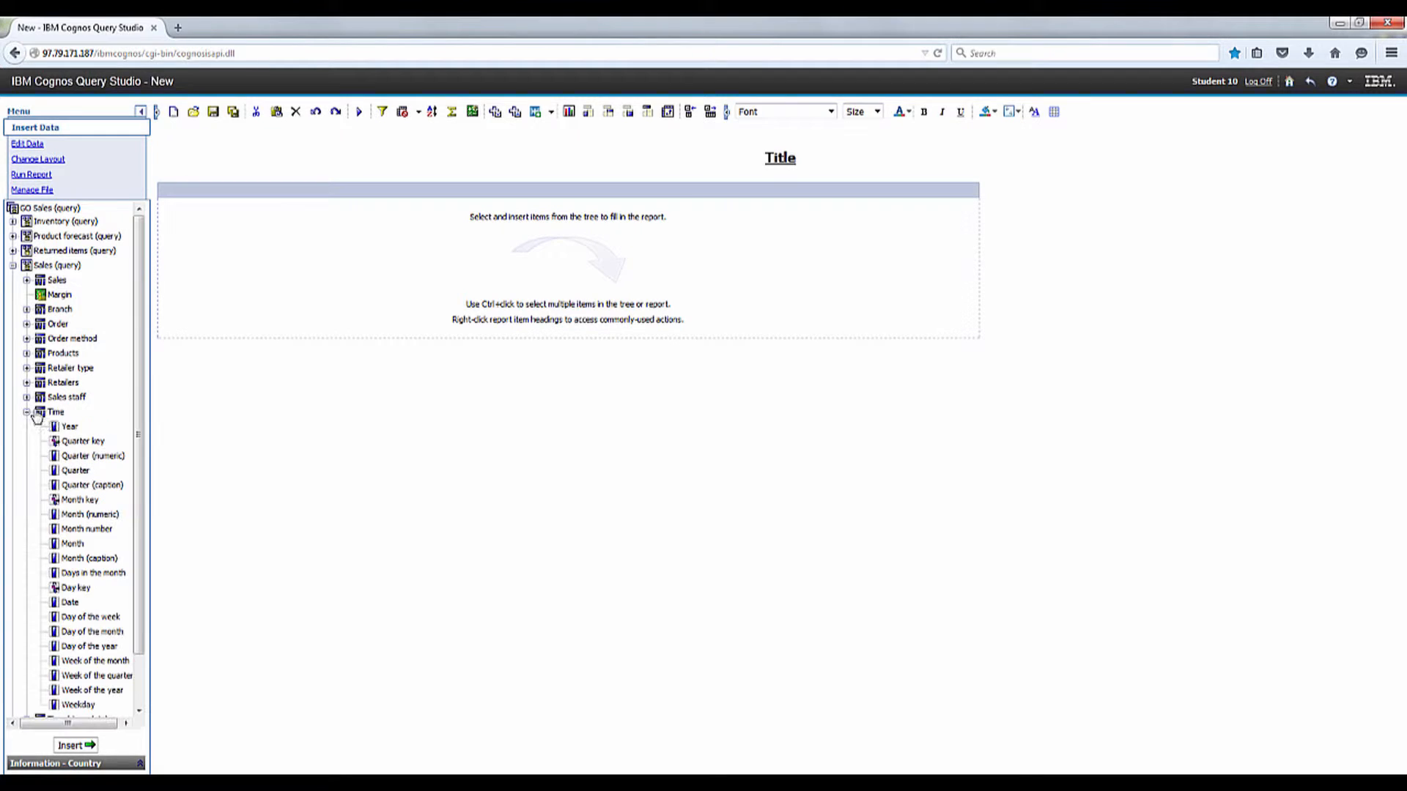
{"action": "left_click", "coordinate": [75, 744]}
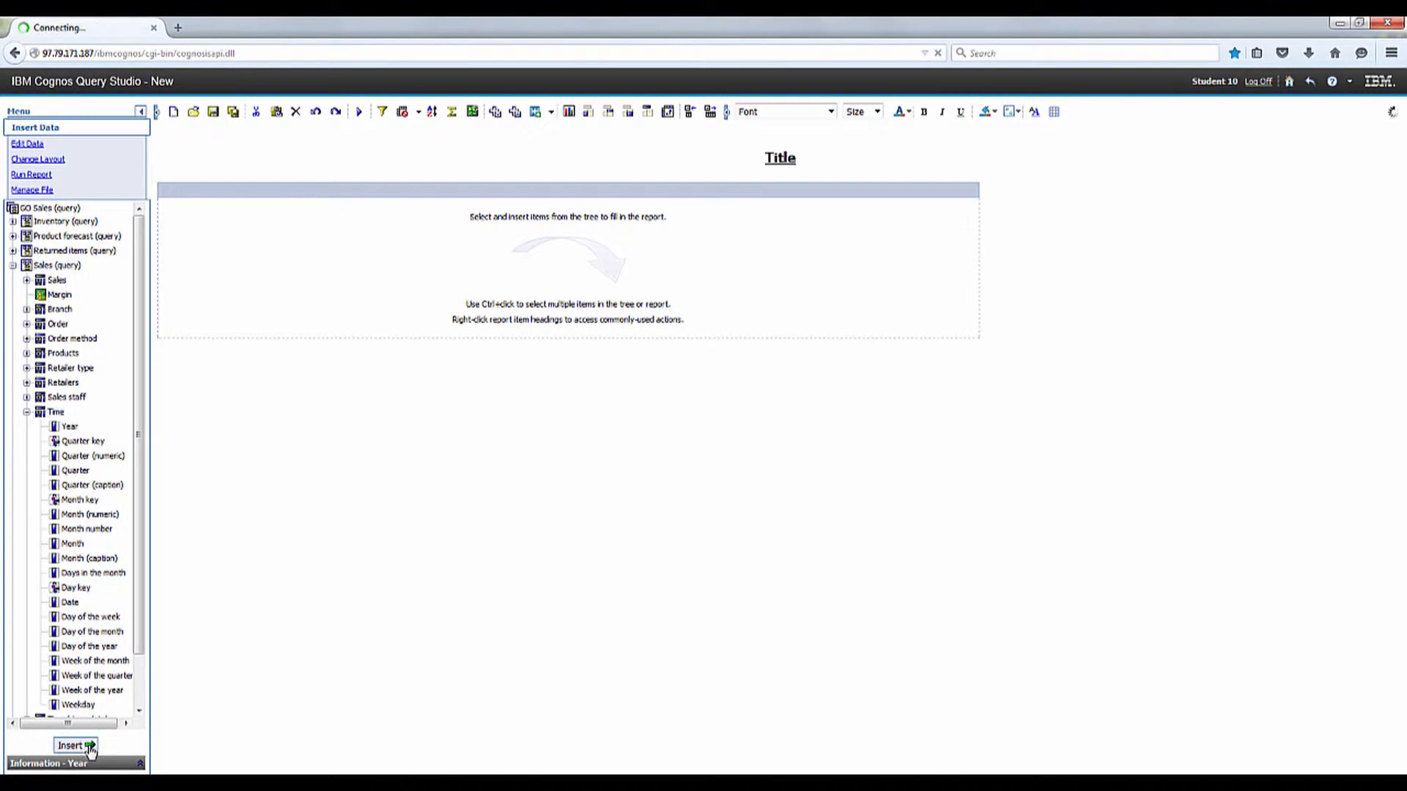
{"action": "left_click", "coordinate": [75, 745]}
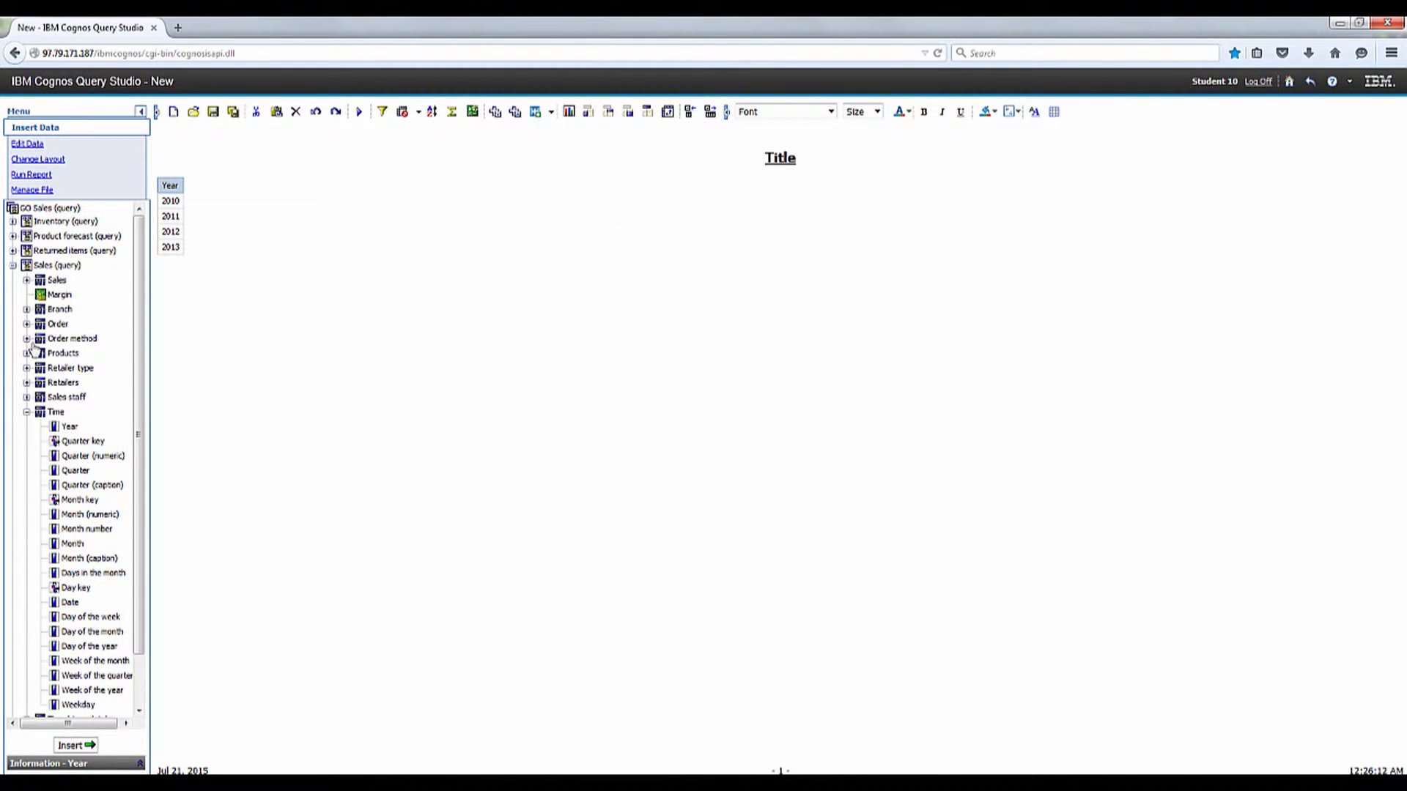
{"action": "left_click", "coordinate": [27, 338]}
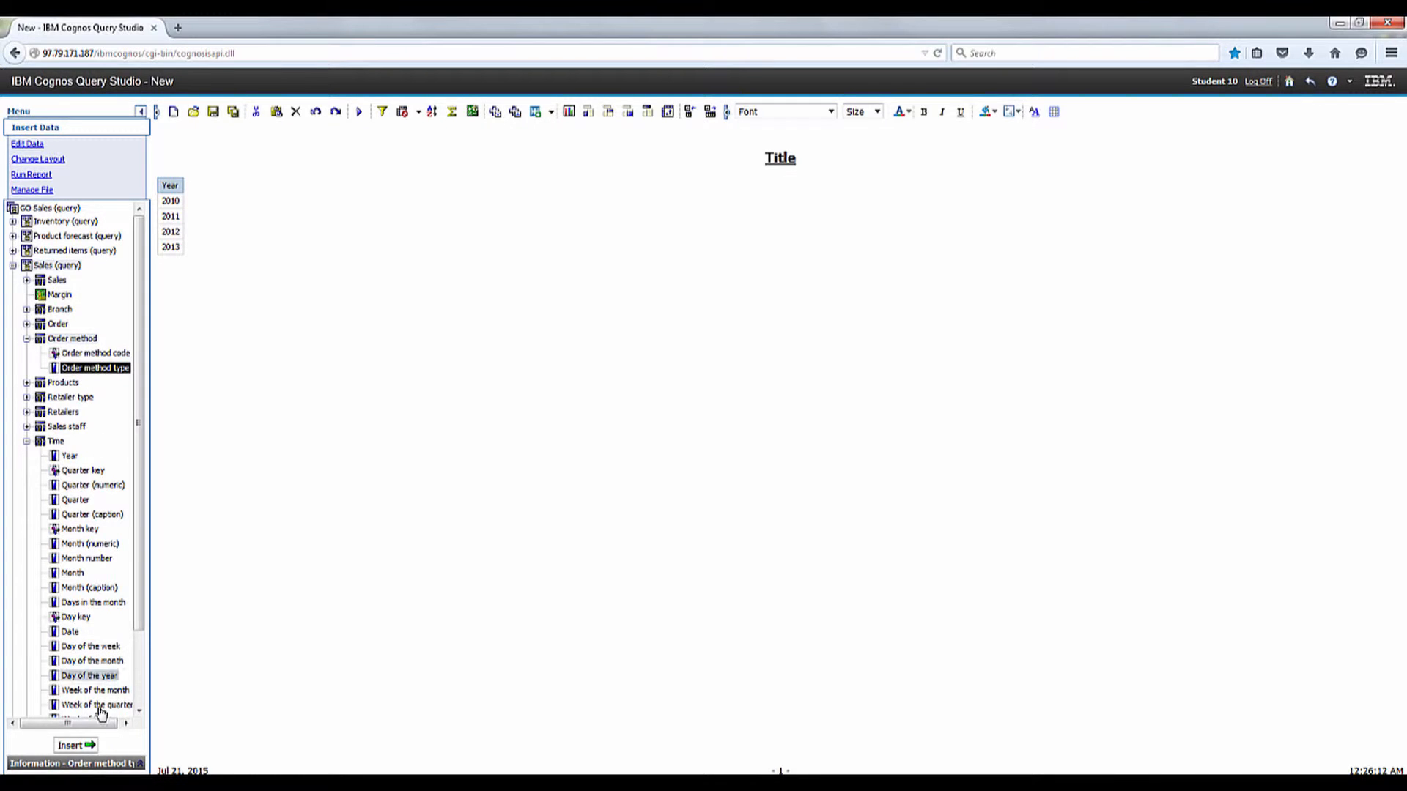
{"action": "left_click", "coordinate": [75, 744]}
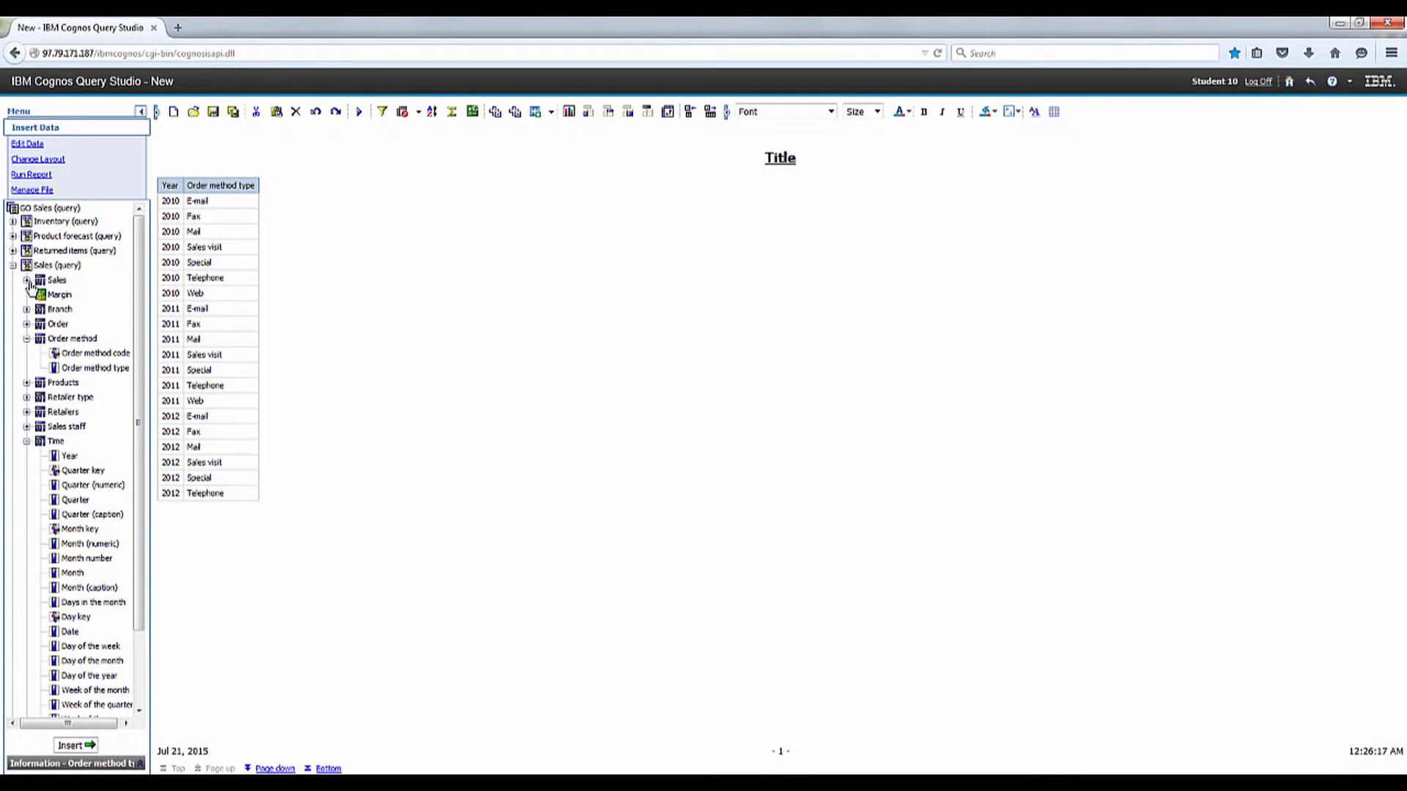
{"action": "left_click", "coordinate": [27, 280]}
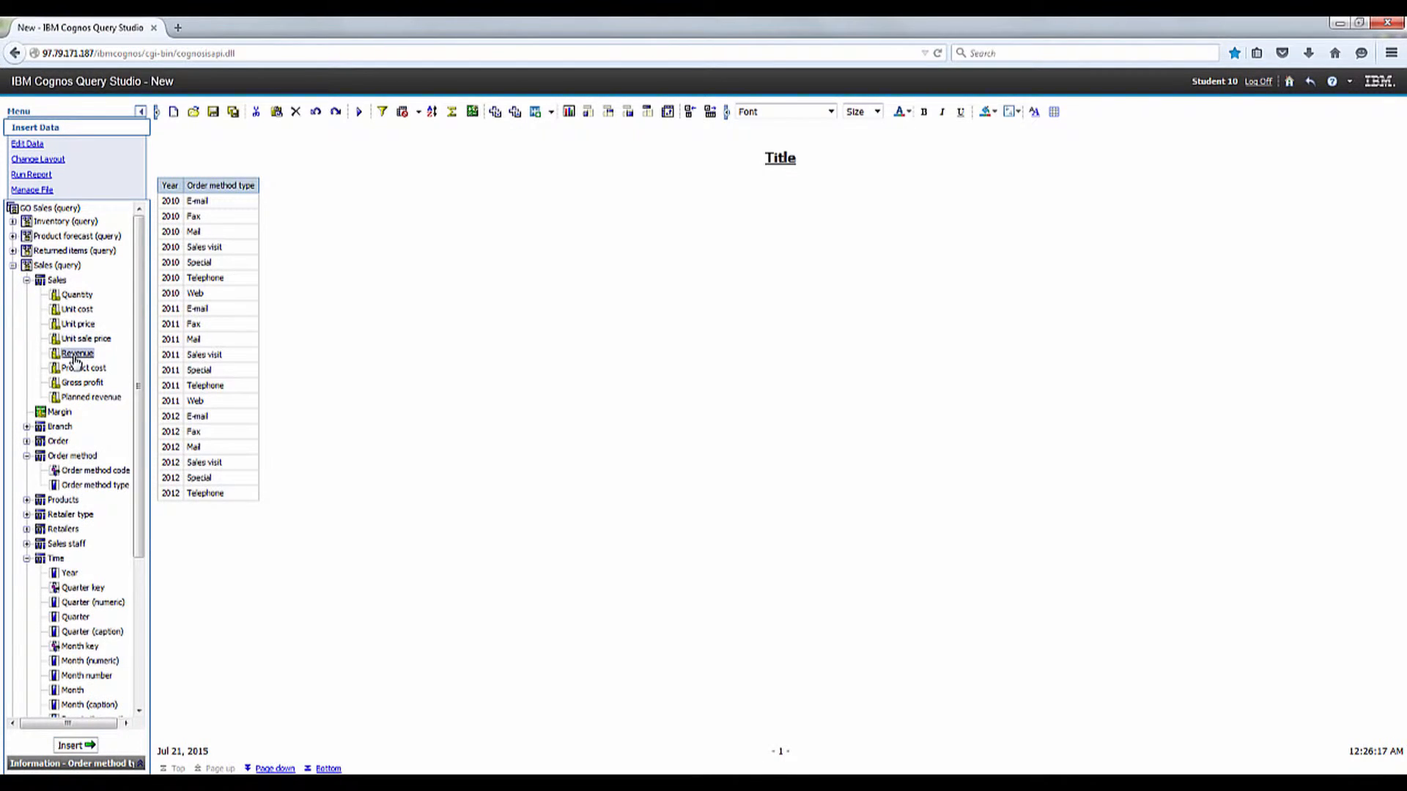
{"action": "left_click", "coordinate": [76, 353]}
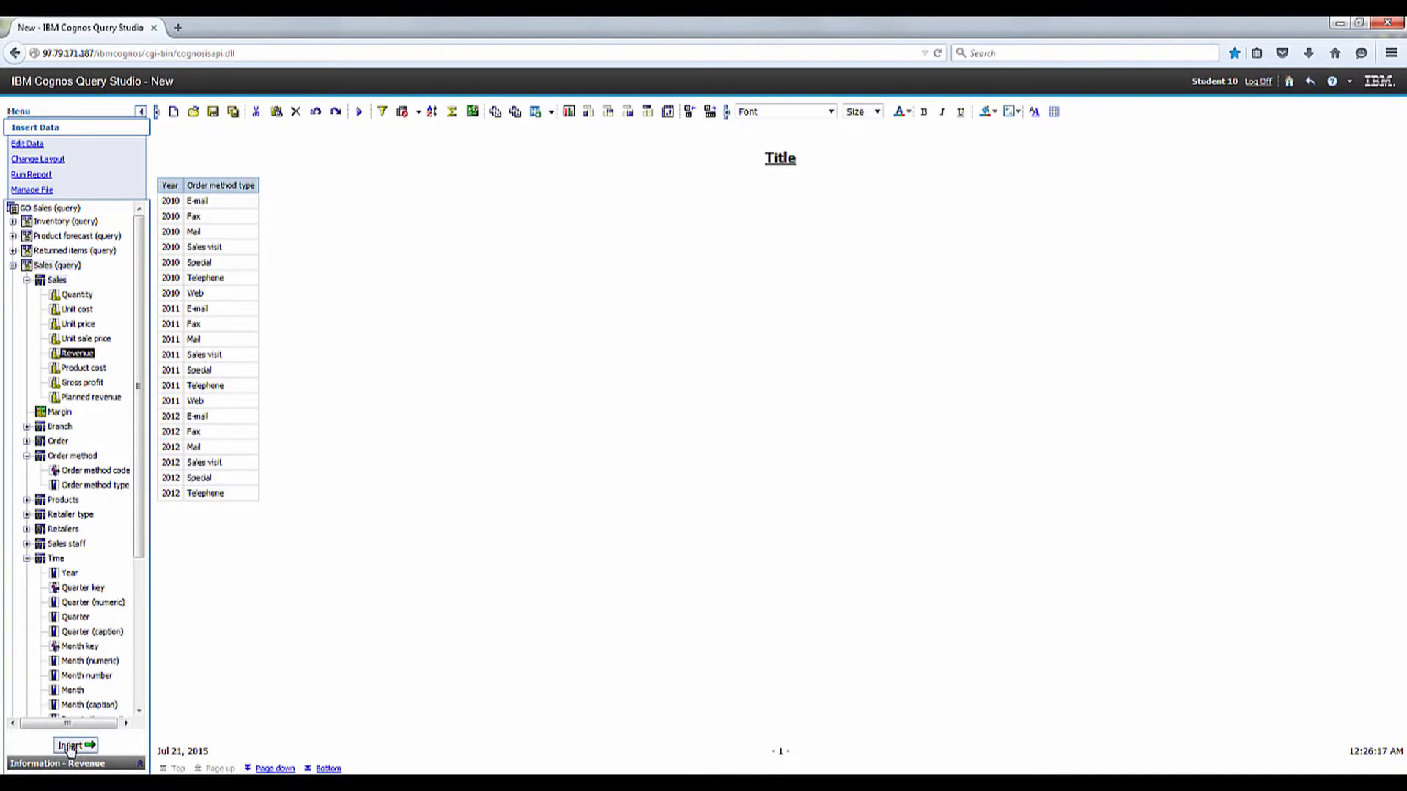
{"action": "left_click", "coordinate": [75, 745]}
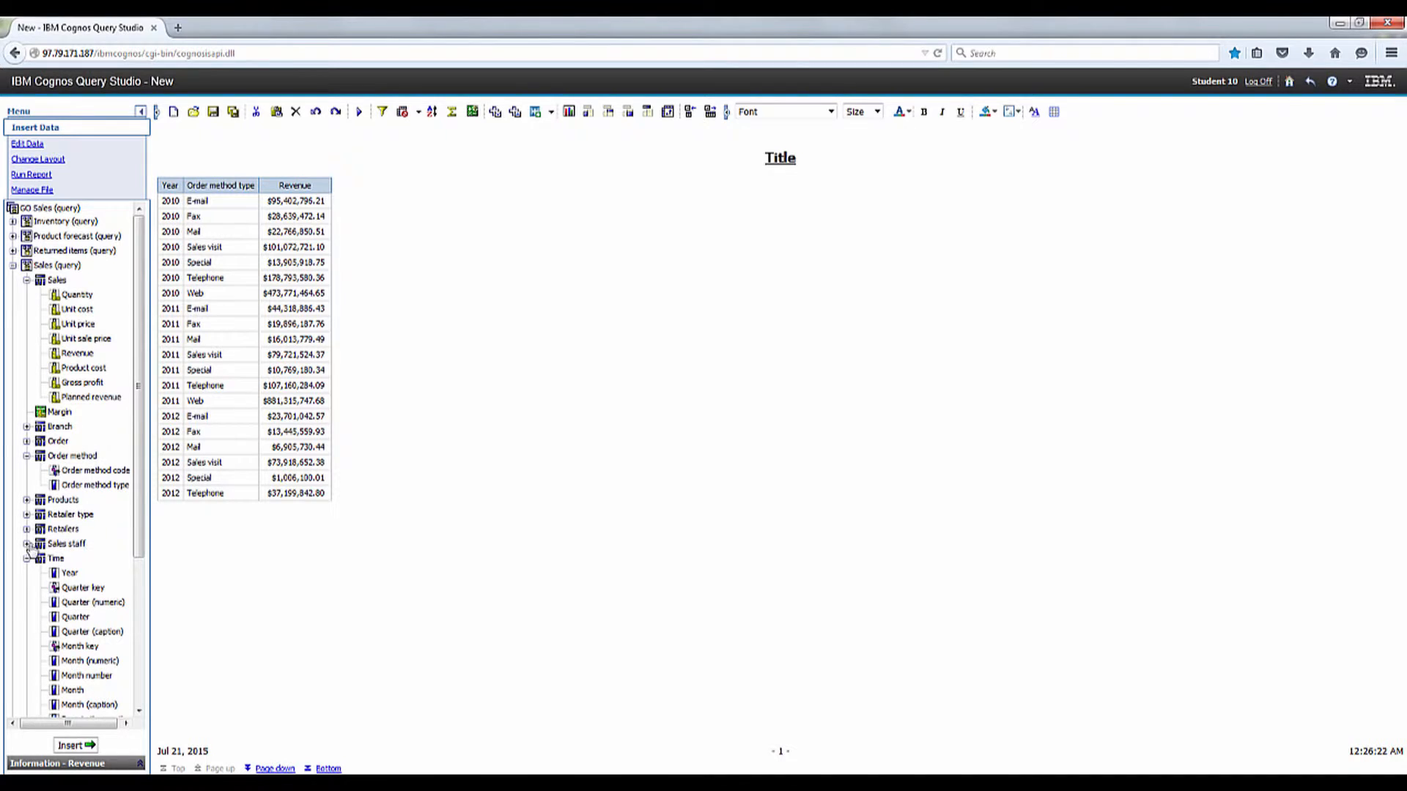
{"action": "left_click", "coordinate": [28, 543]}
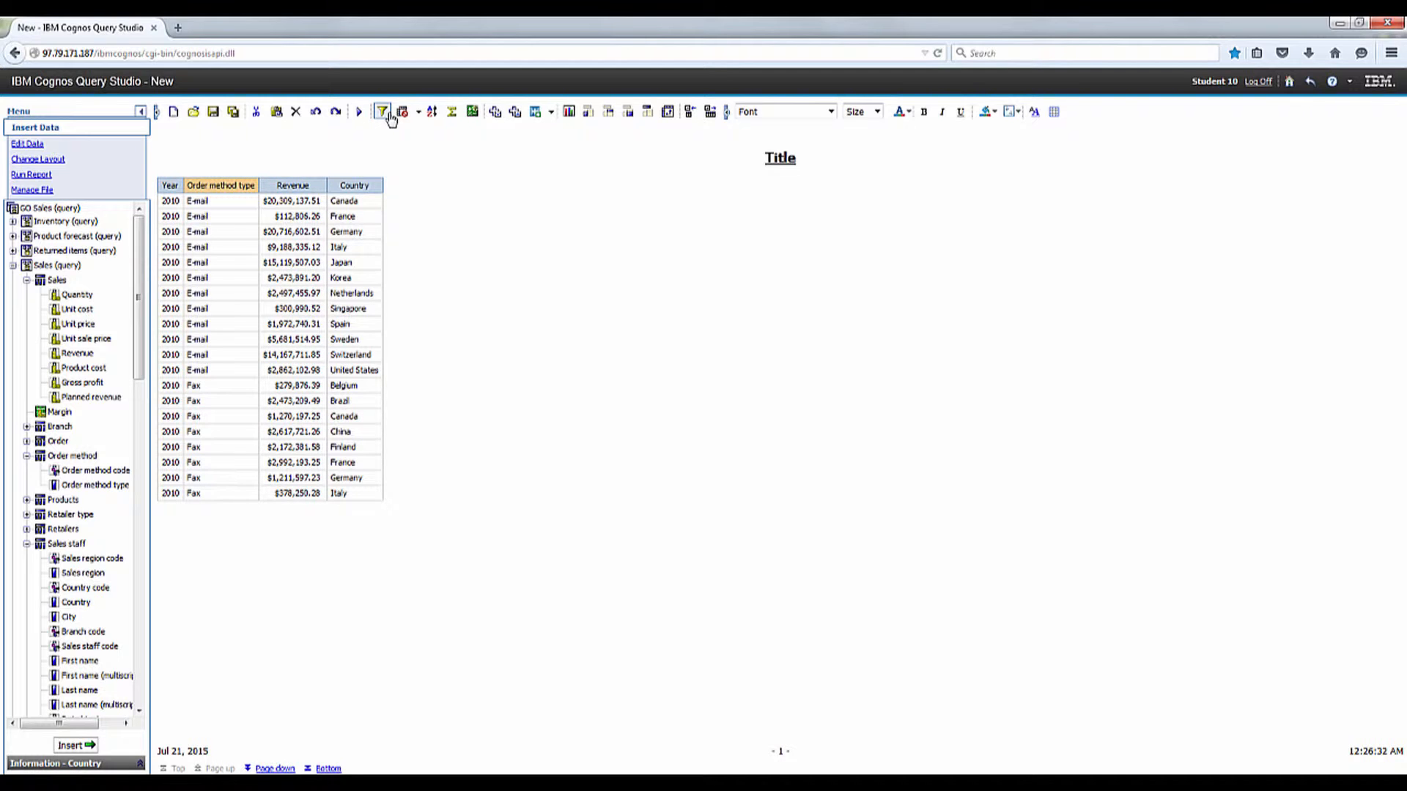
Step: Filter Order method type to keep only E-mail and Web
{"action": "left_click", "coordinate": [381, 111]}
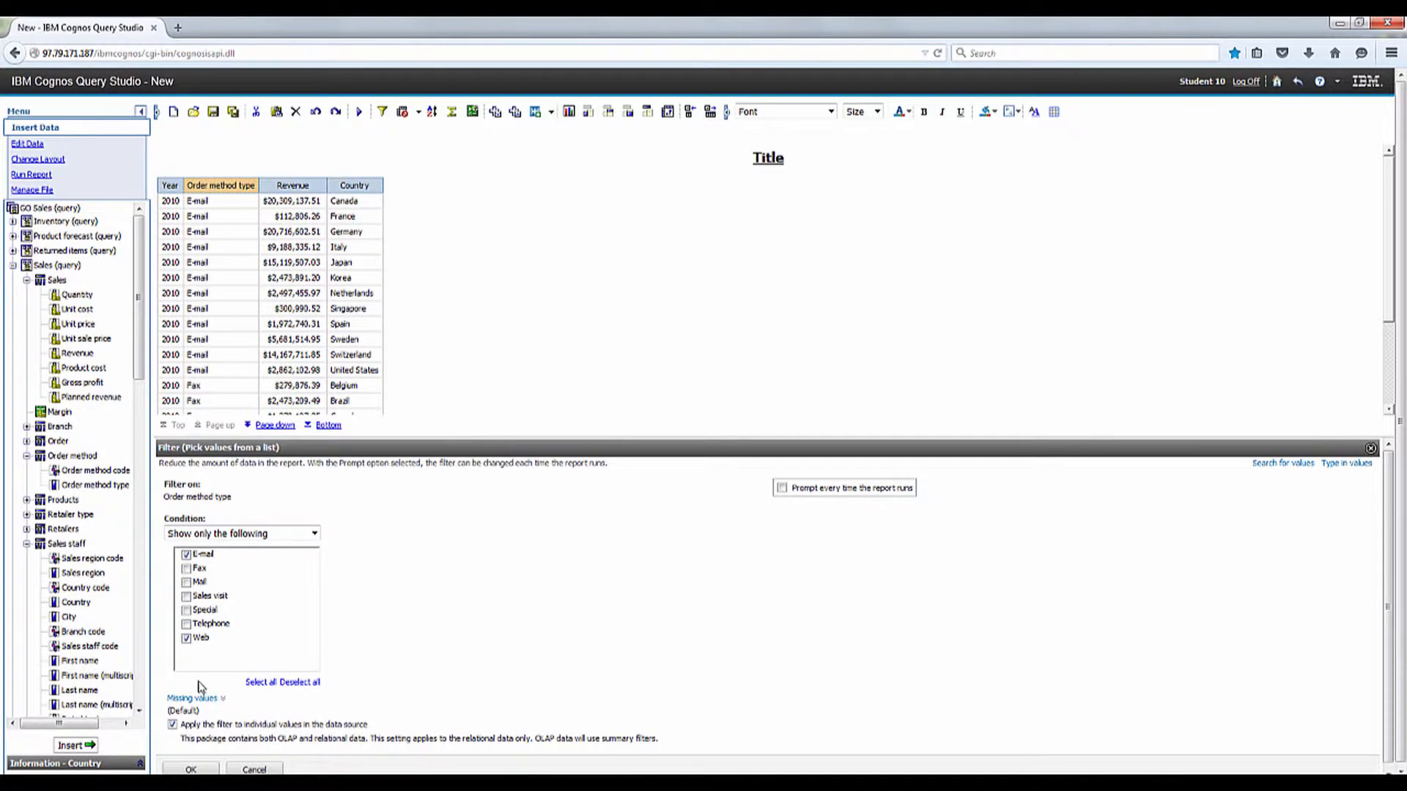
{"action": "left_click", "coordinate": [190, 768]}
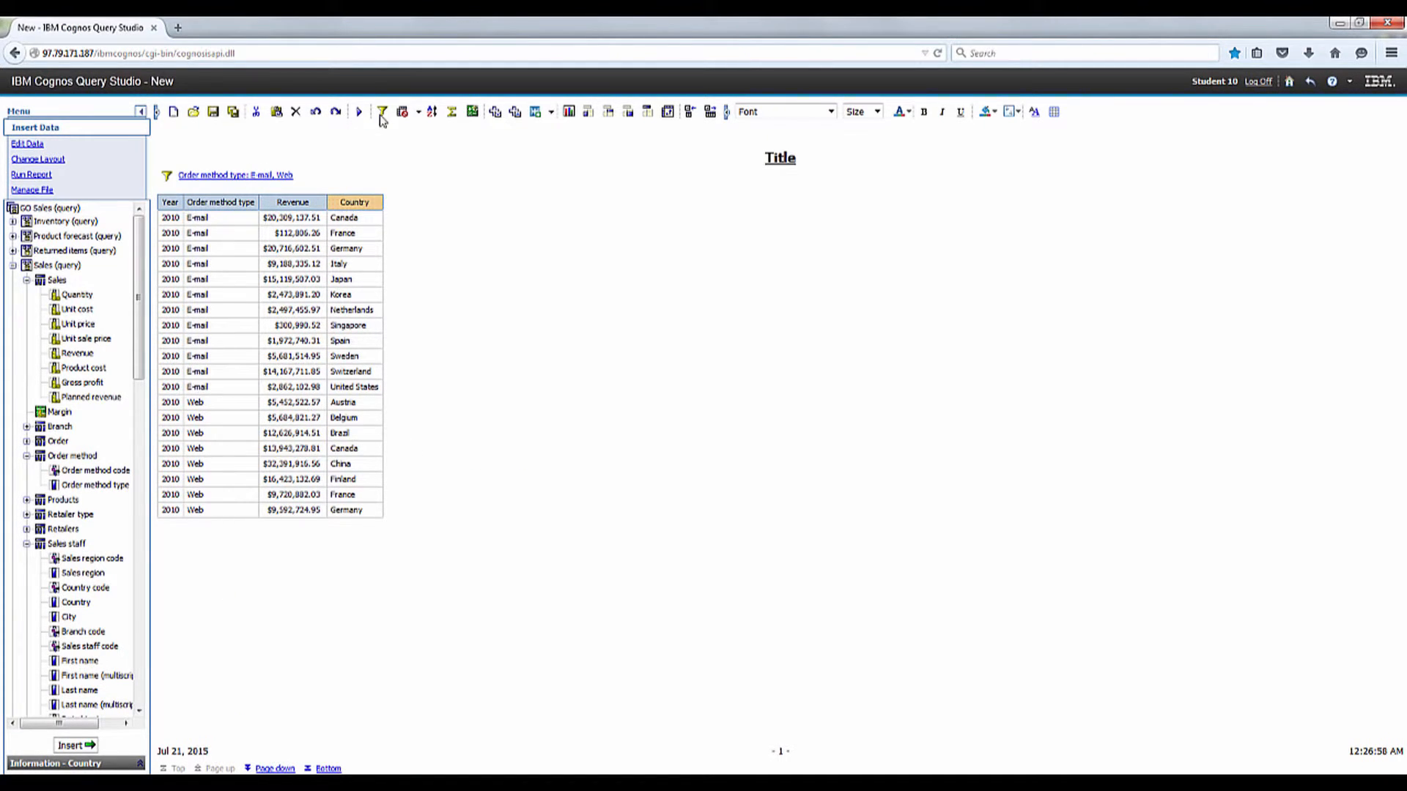
Step: Filter Country to Canada and Mexico, combined with the order method filter using AND
{"action": "left_click", "coordinate": [381, 112]}
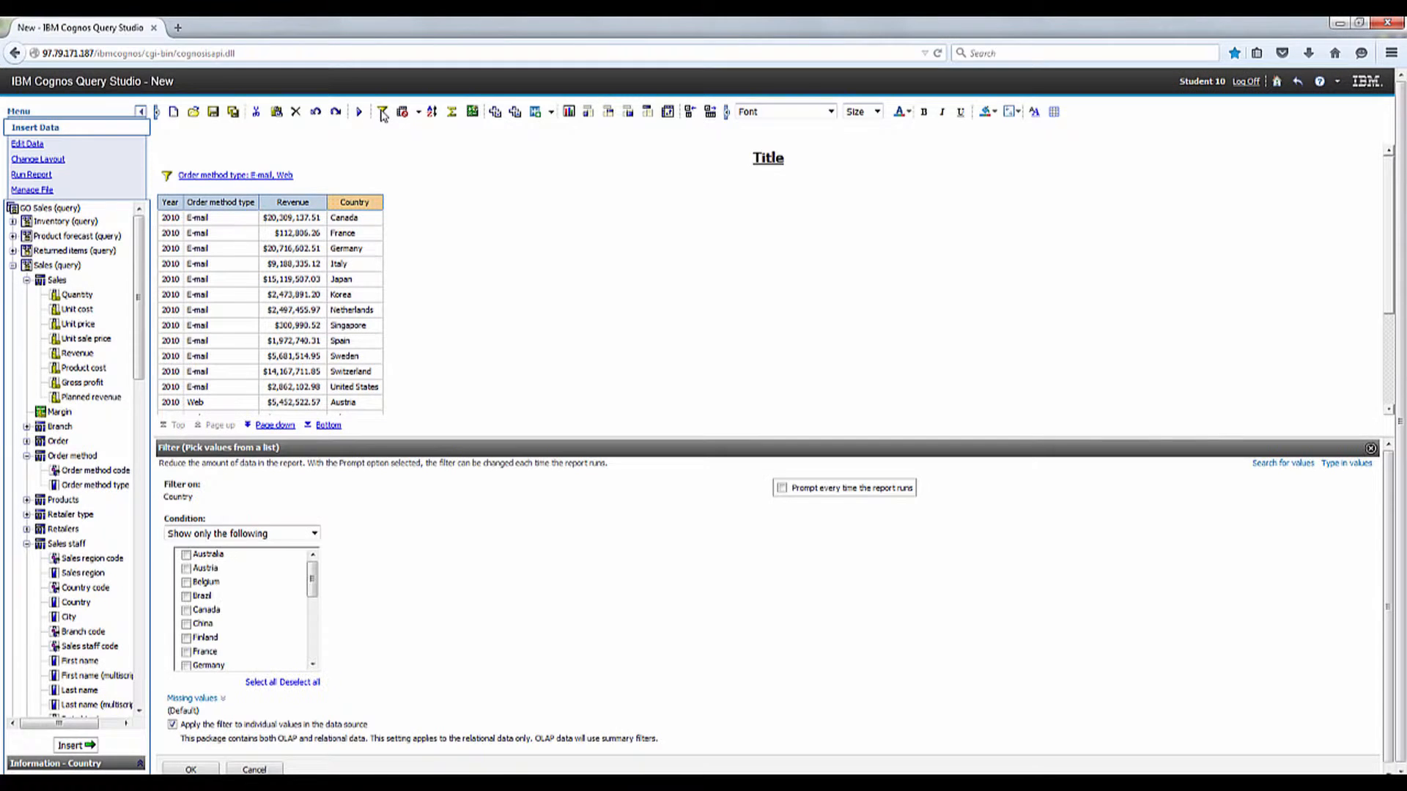
{"action": "left_click", "coordinate": [187, 611]}
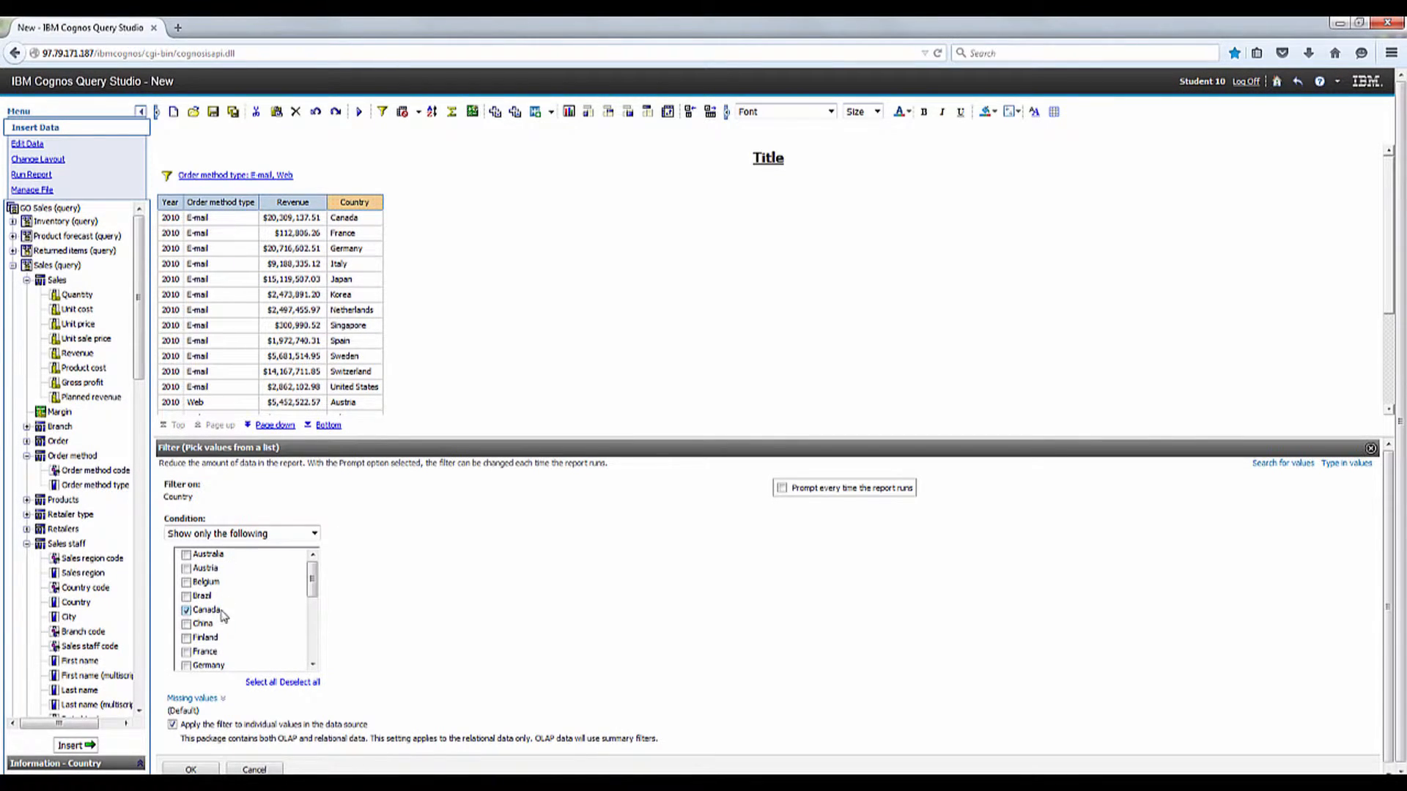
{"action": "scroll", "scroll_direction": "down", "scroll_amount": 3}
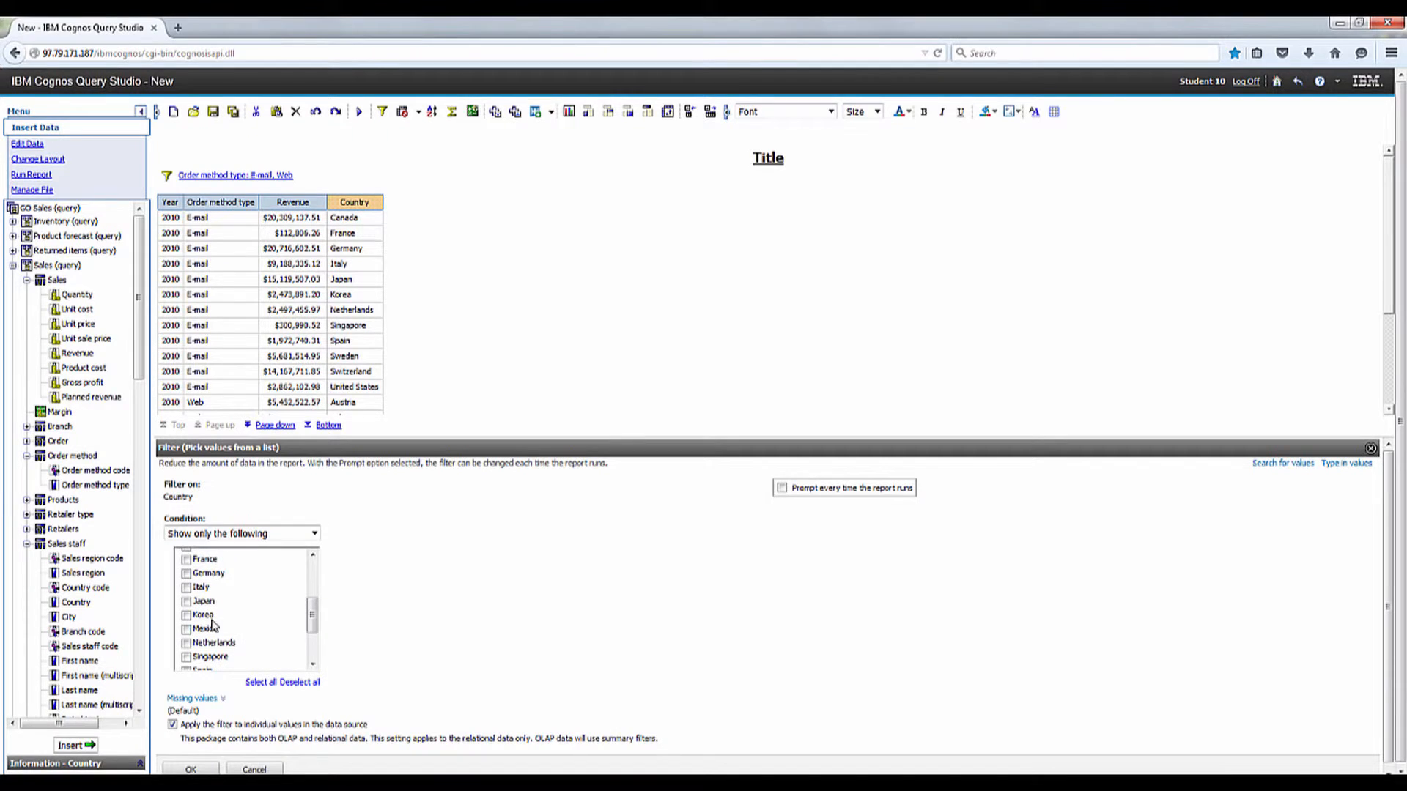
{"action": "left_click", "coordinate": [187, 628]}
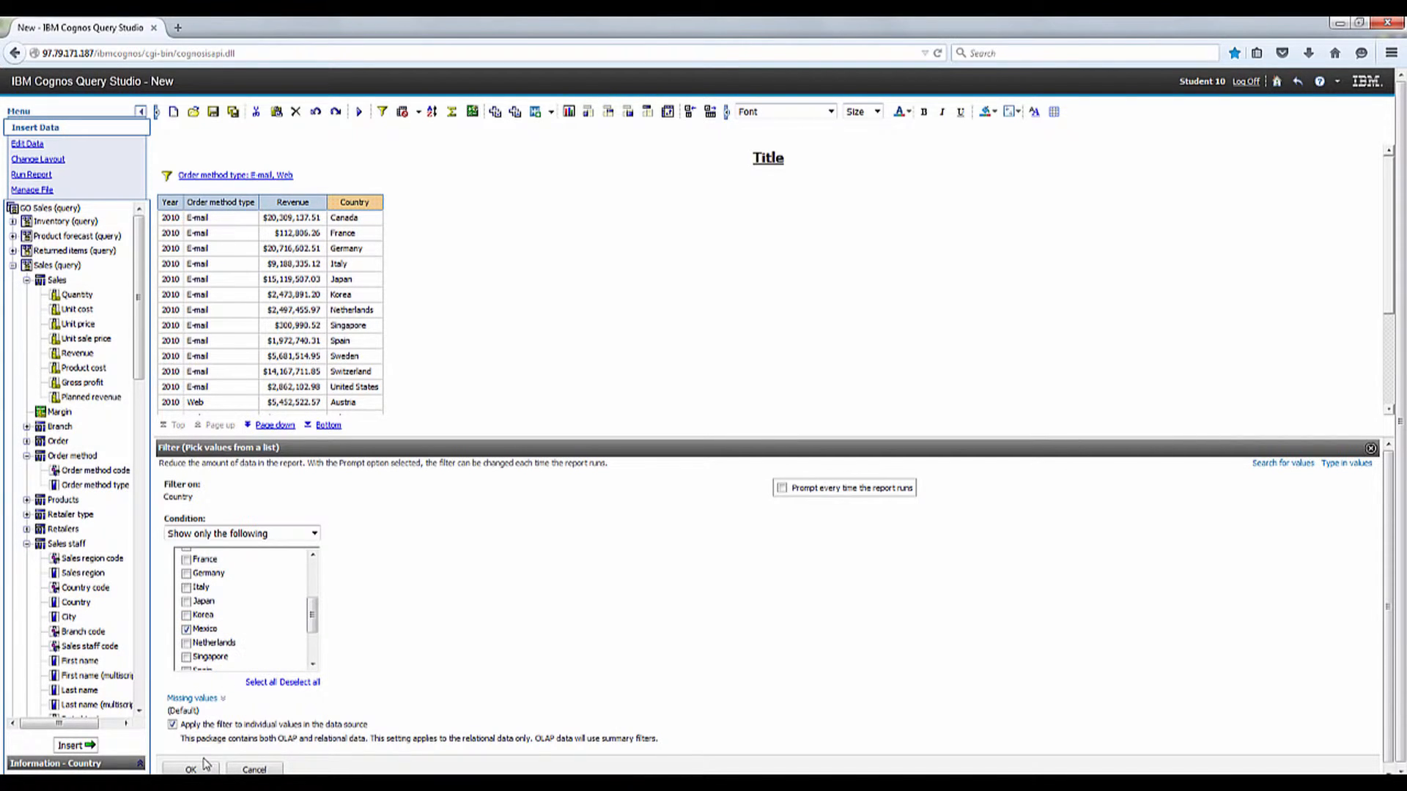
{"action": "left_click", "coordinate": [189, 769]}
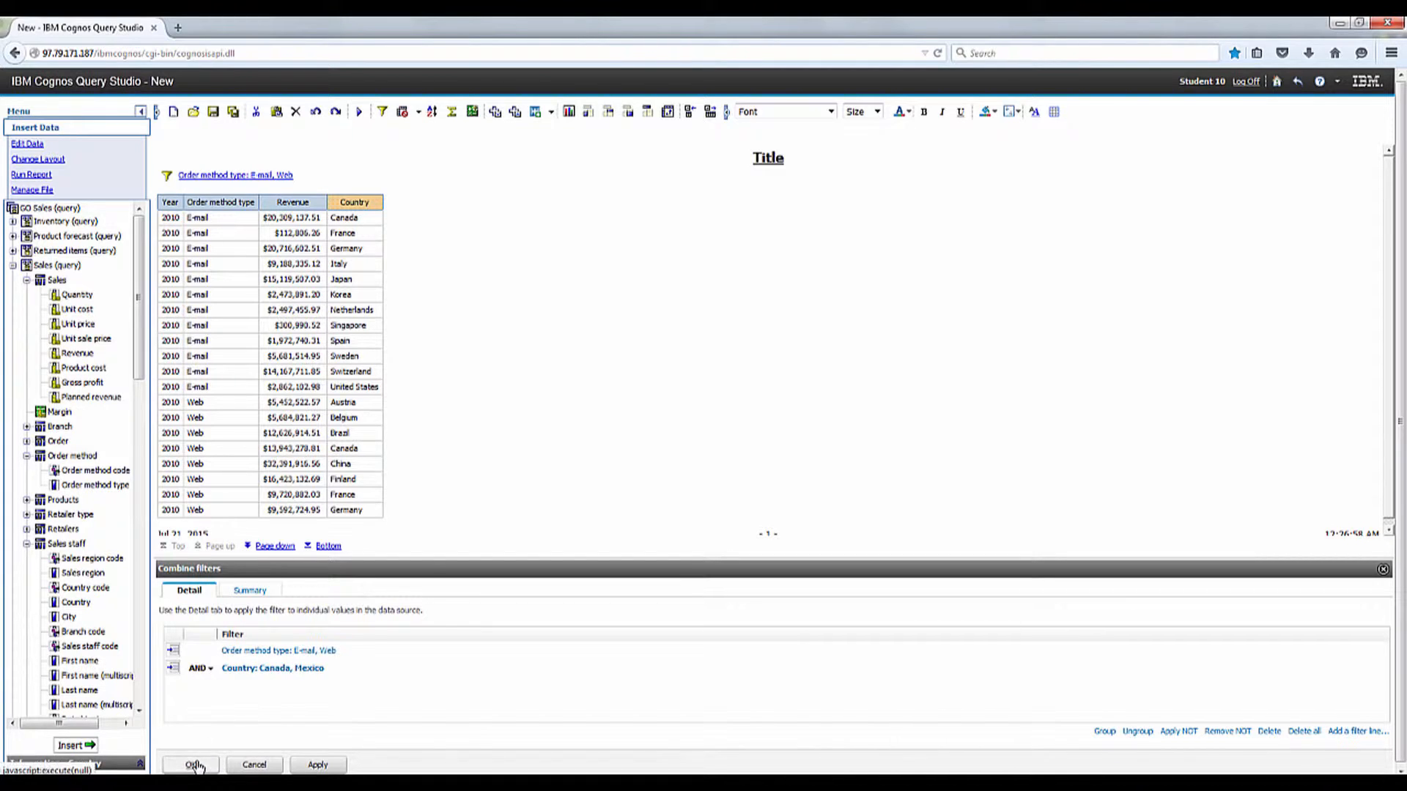
{"action": "left_click", "coordinate": [191, 764]}
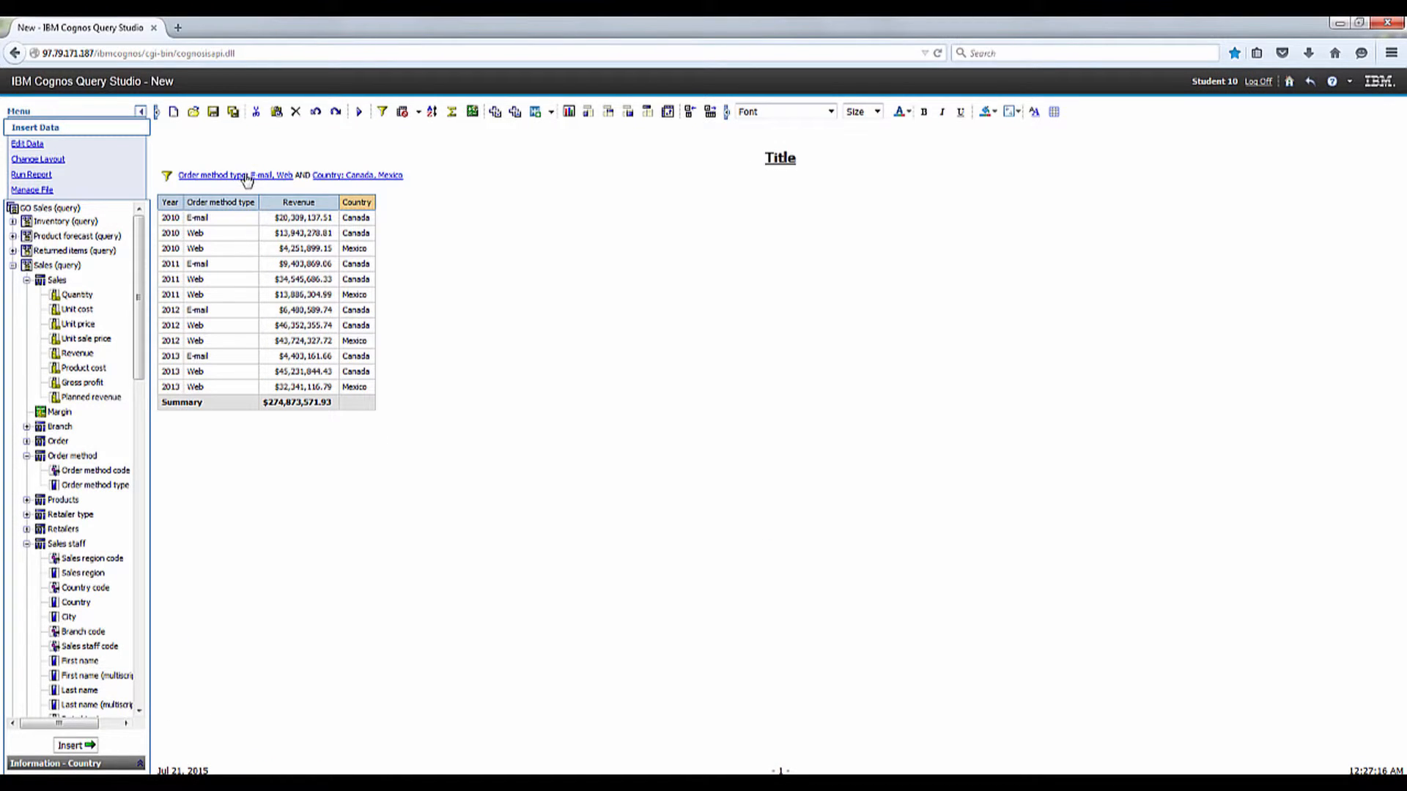
{"action": "mouse_move", "coordinate": [563, 264]}
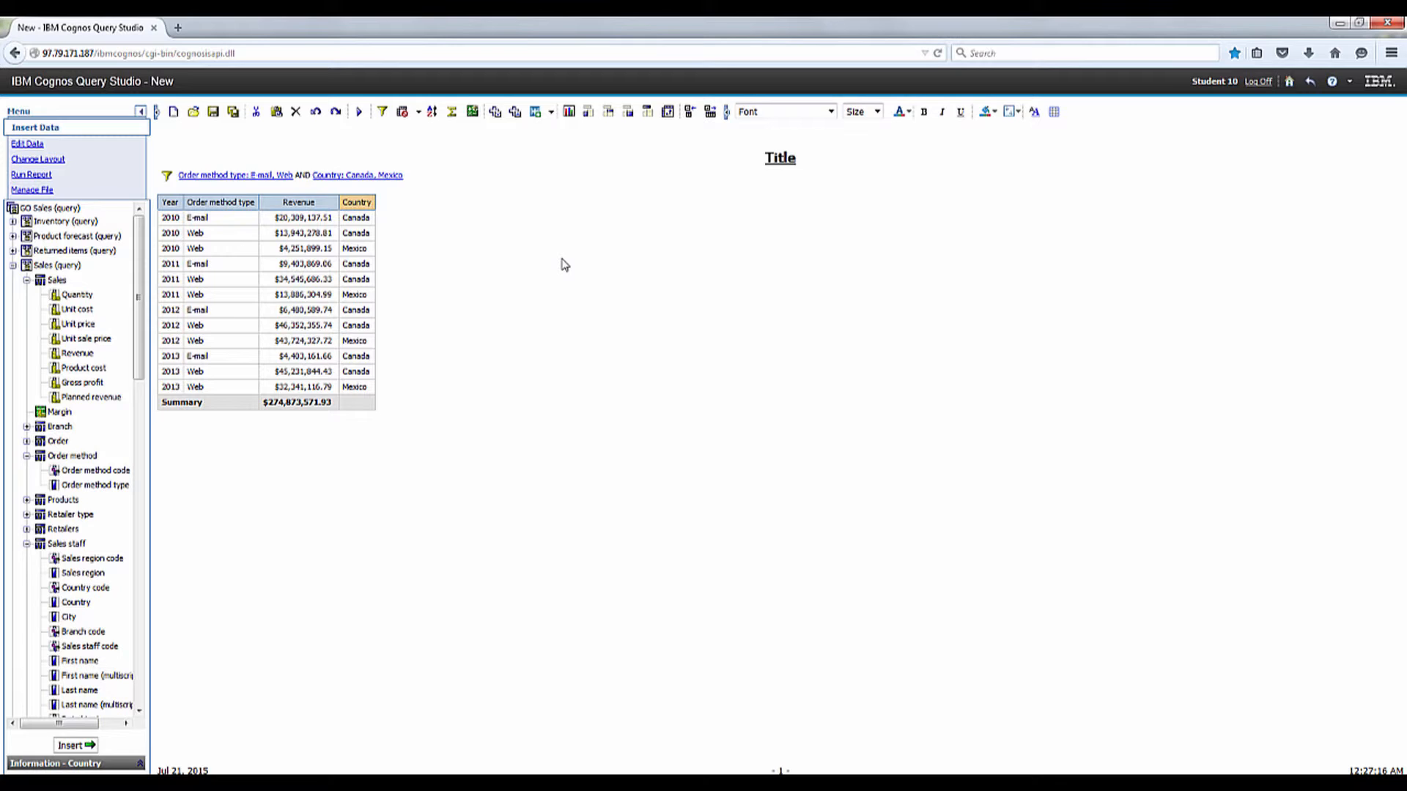
{"action": "mouse_move", "coordinate": [475, 272]}
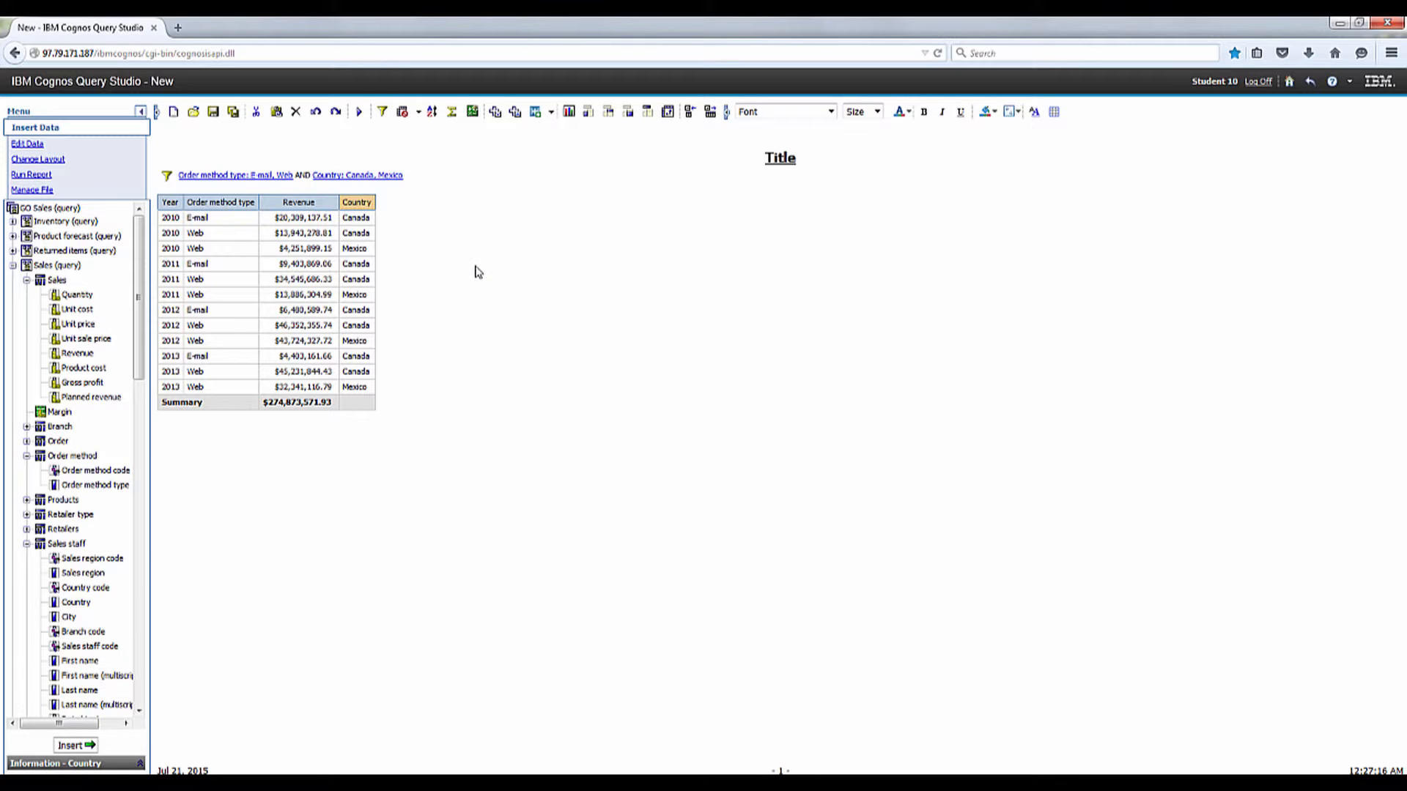
{"action": "mouse_move", "coordinate": [267, 177]}
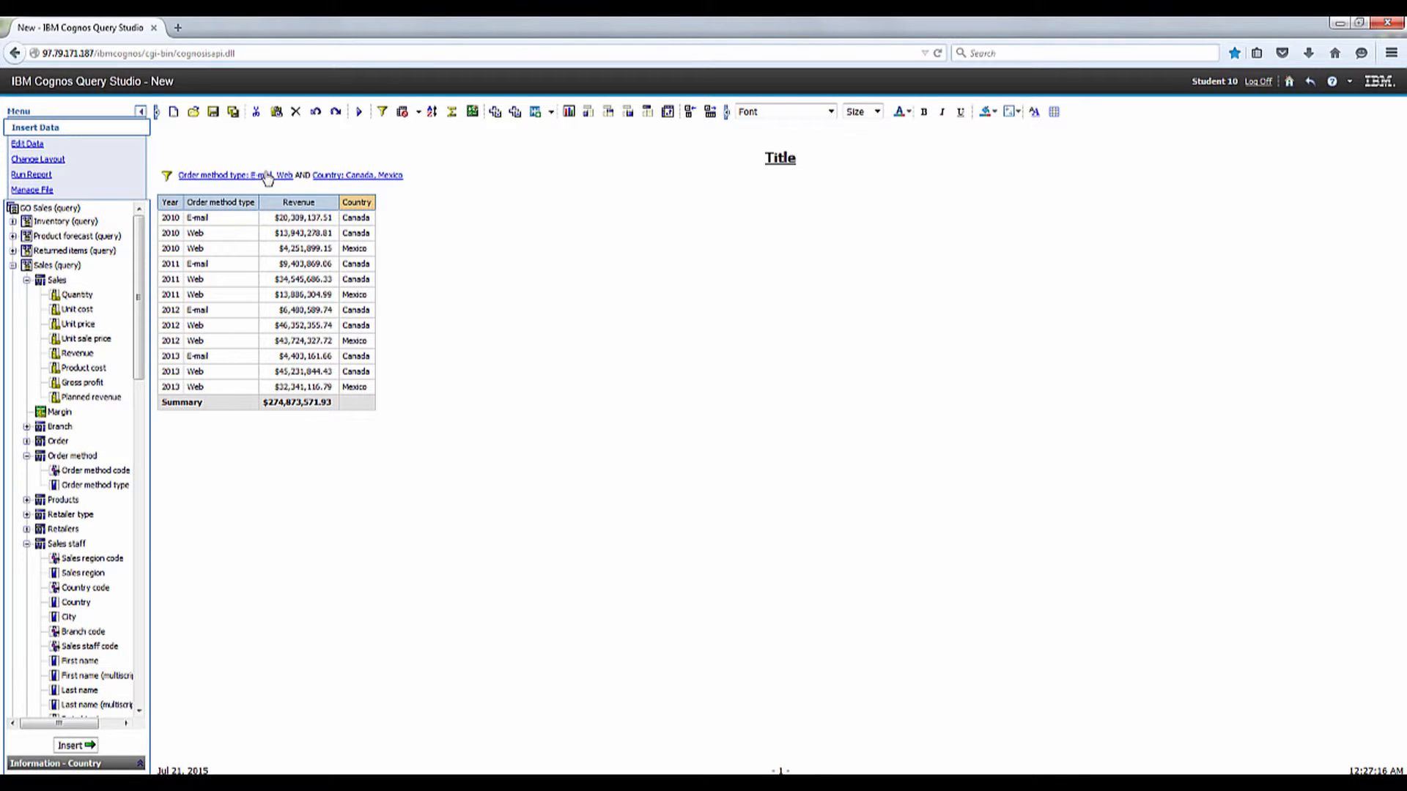
Step: Edit the order method filter to remove Web, keeping E-mail only
{"action": "left_click", "coordinate": [236, 175]}
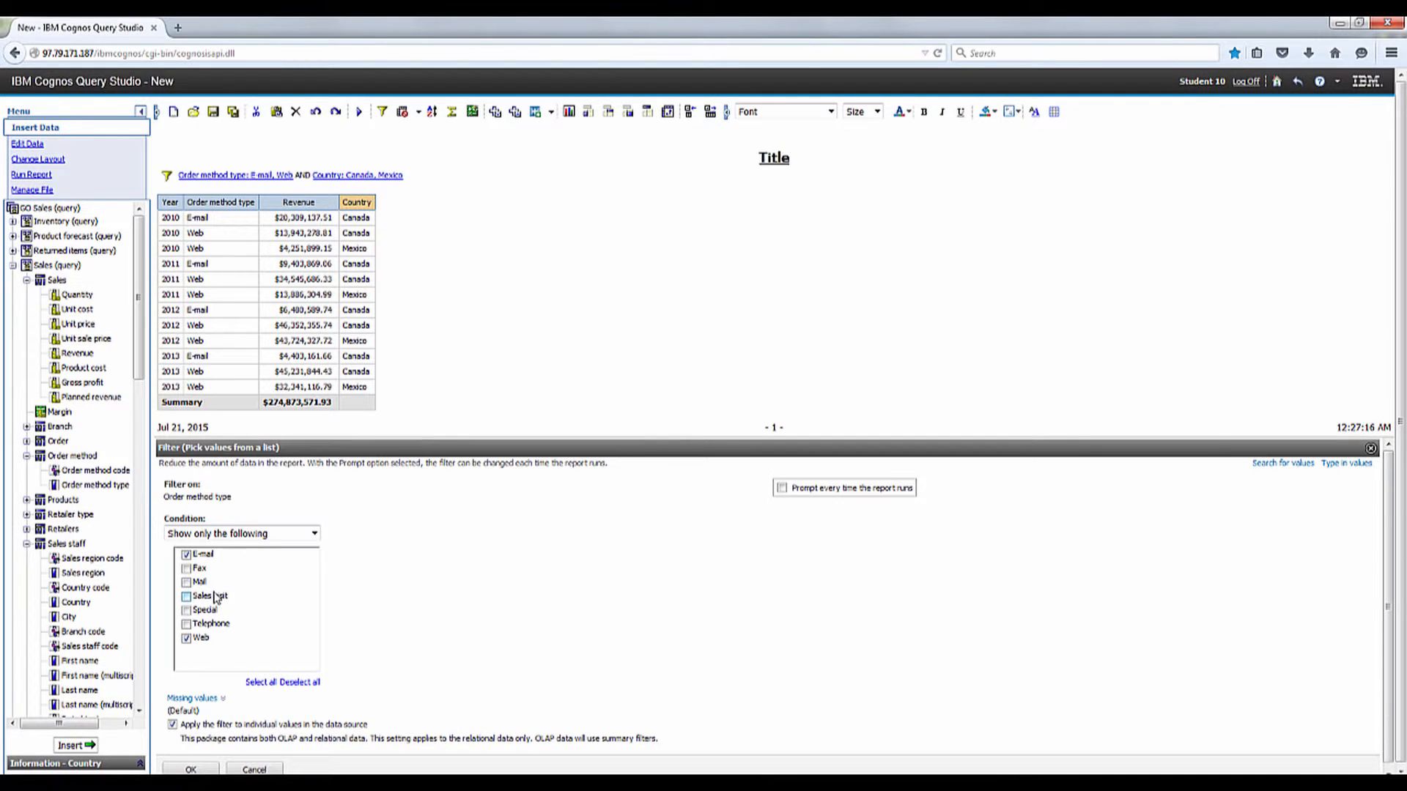
{"action": "left_click", "coordinate": [187, 639]}
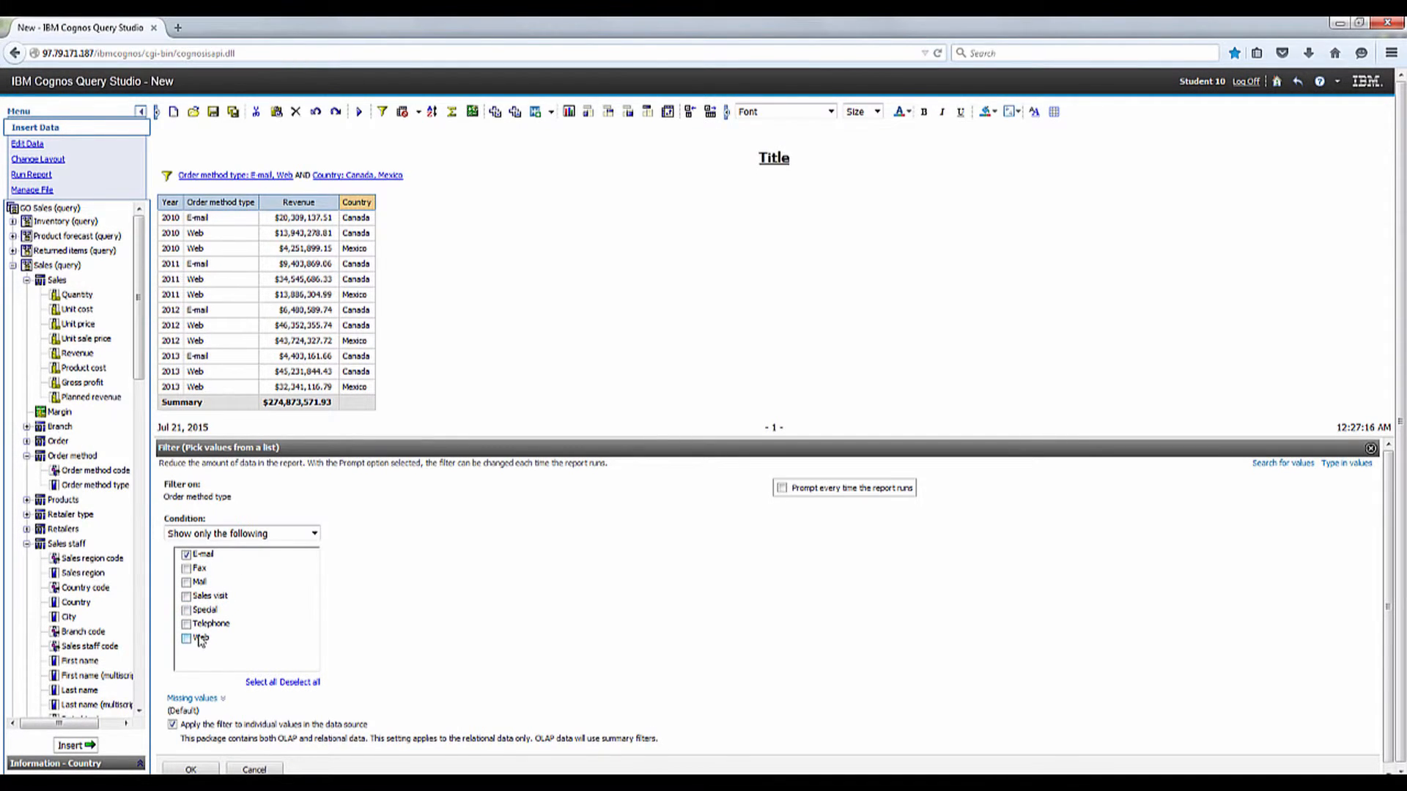
{"action": "left_click", "coordinate": [190, 768]}
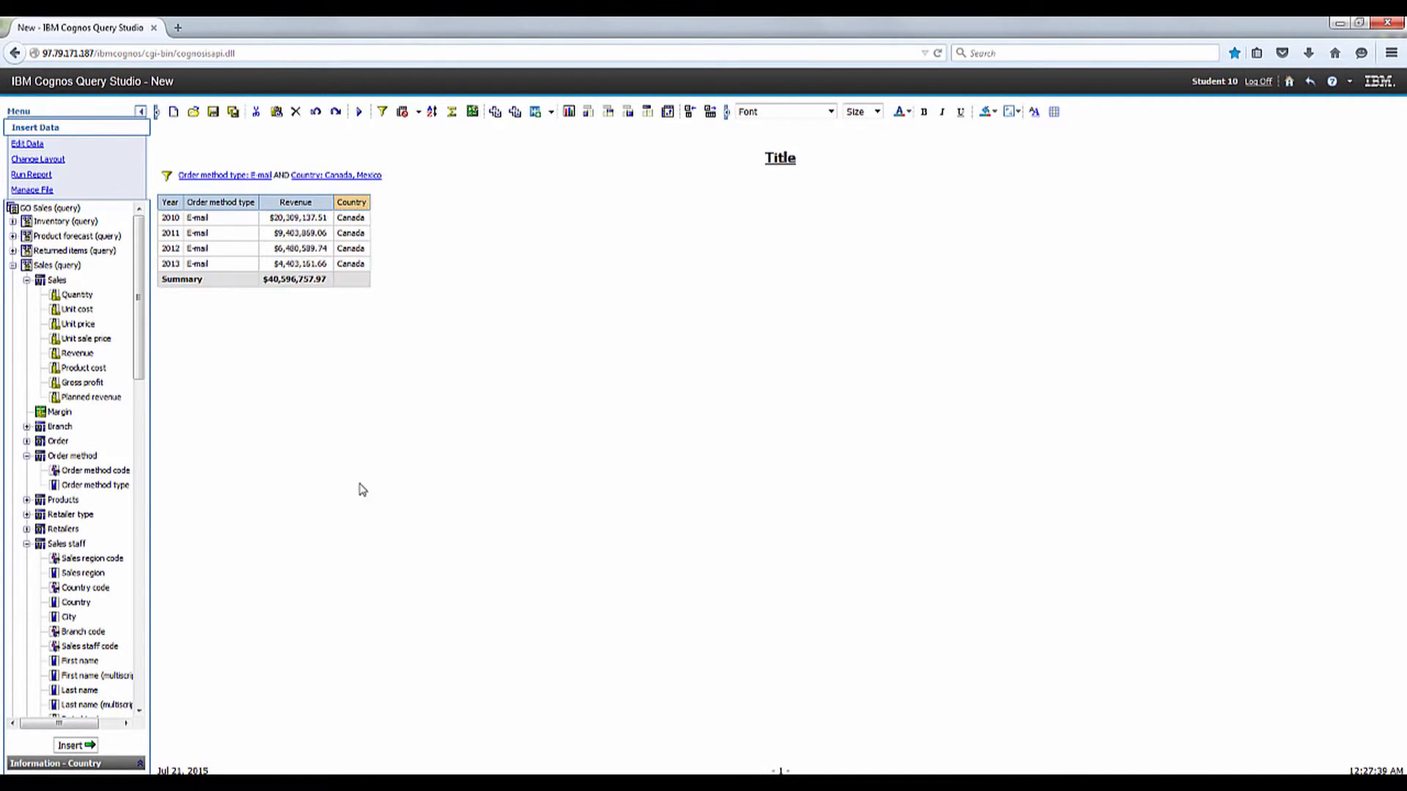
{"action": "mouse_move", "coordinate": [348, 184]}
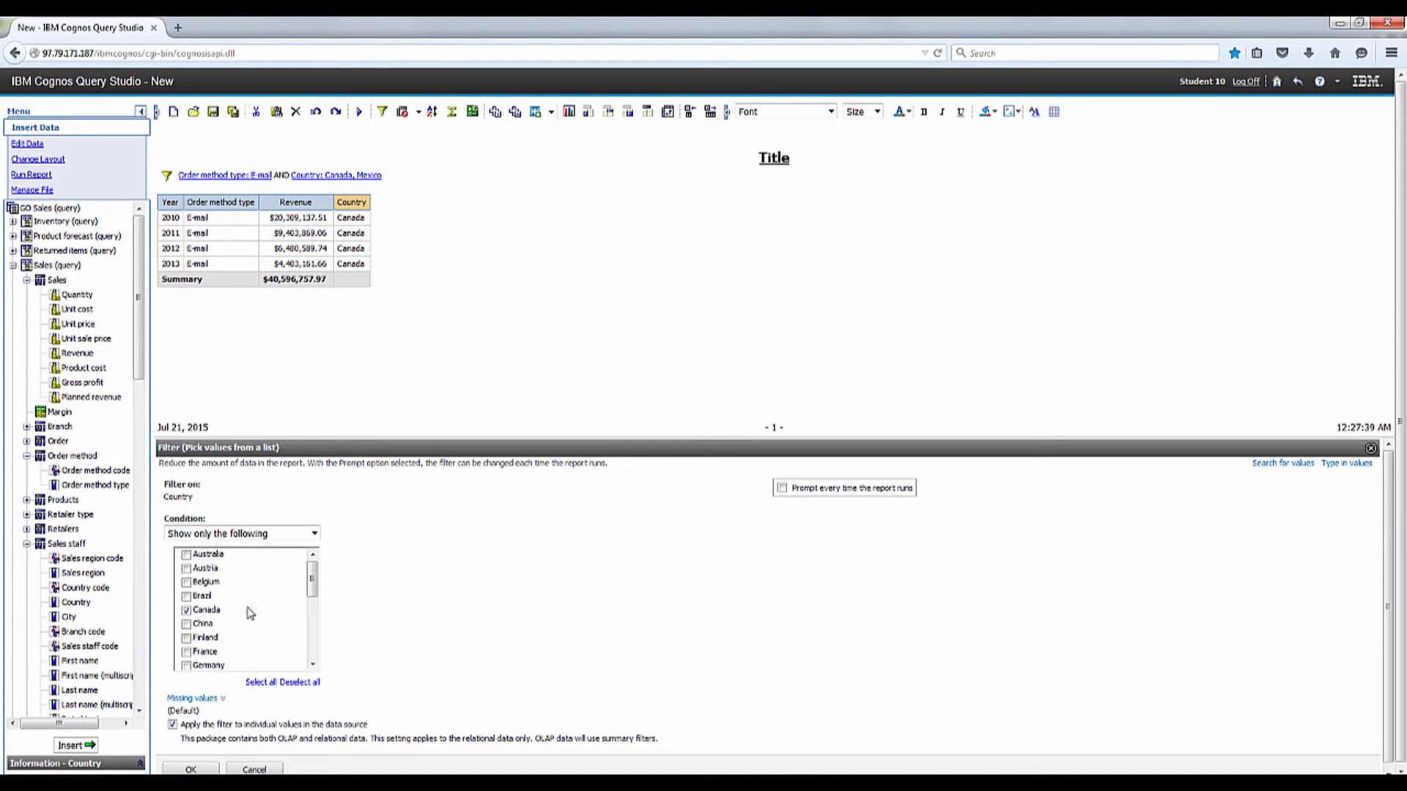
Step: Remove Mexico from the country filter so it keeps Canada only
{"action": "scroll", "scroll_direction": "down", "scroll_amount": 3}
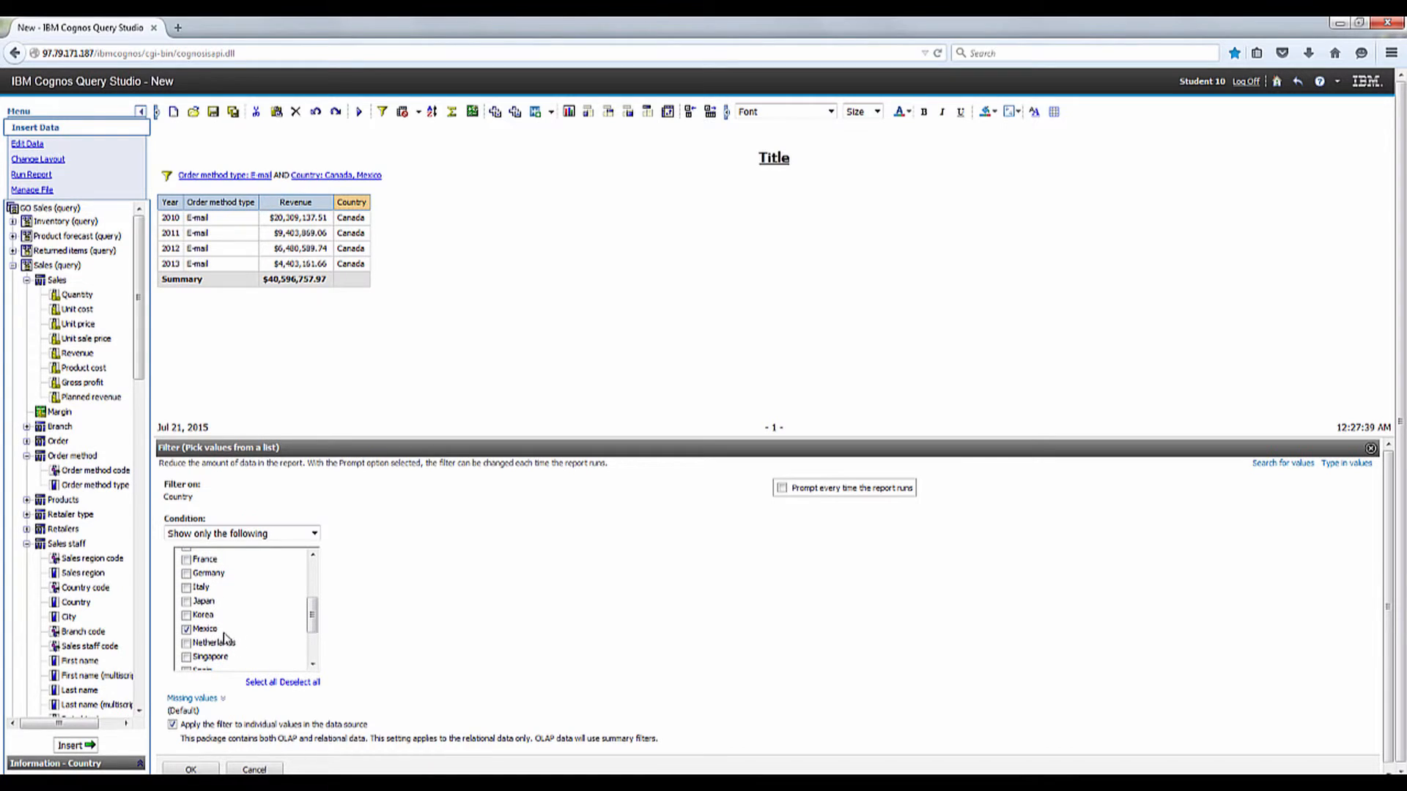
{"action": "left_click", "coordinate": [187, 629]}
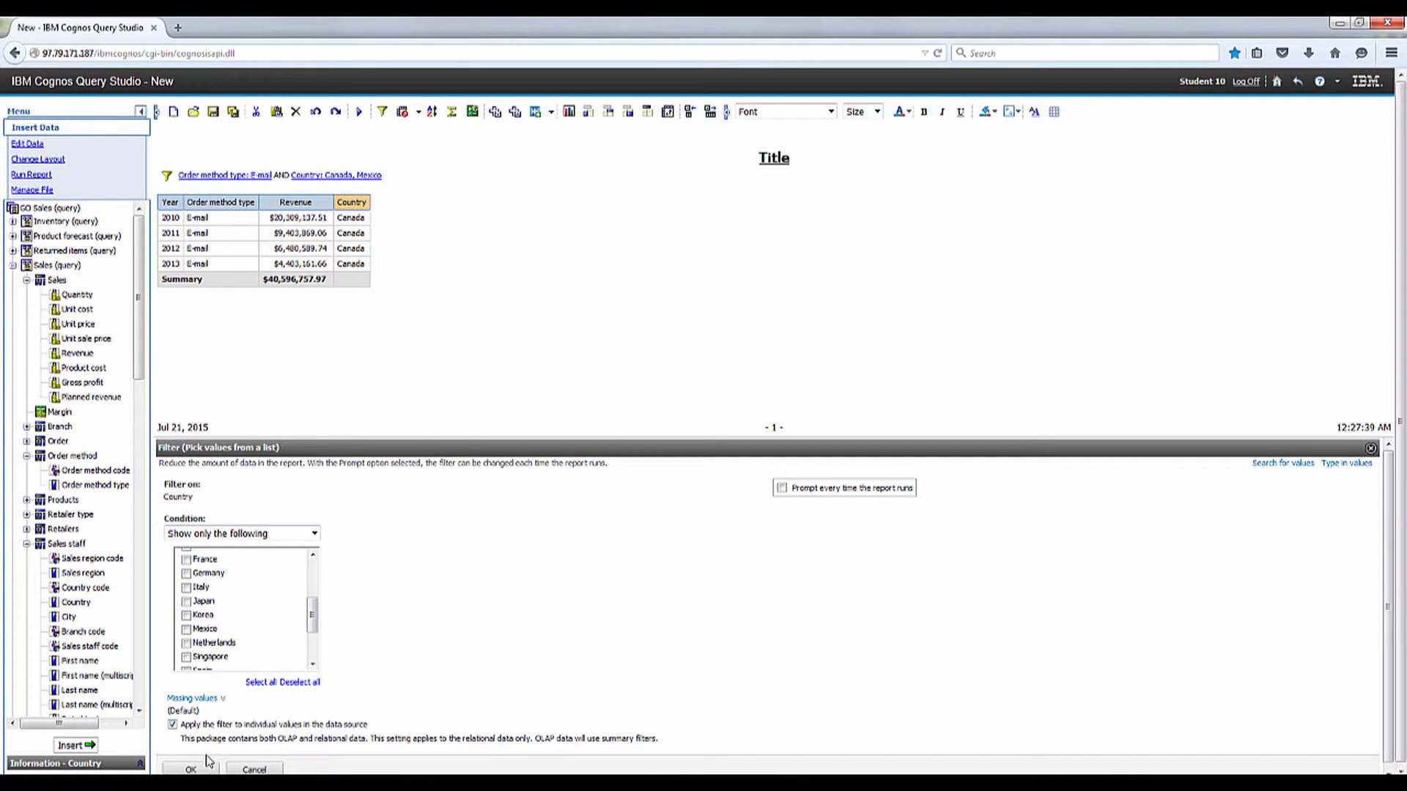
{"action": "left_click", "coordinate": [189, 771]}
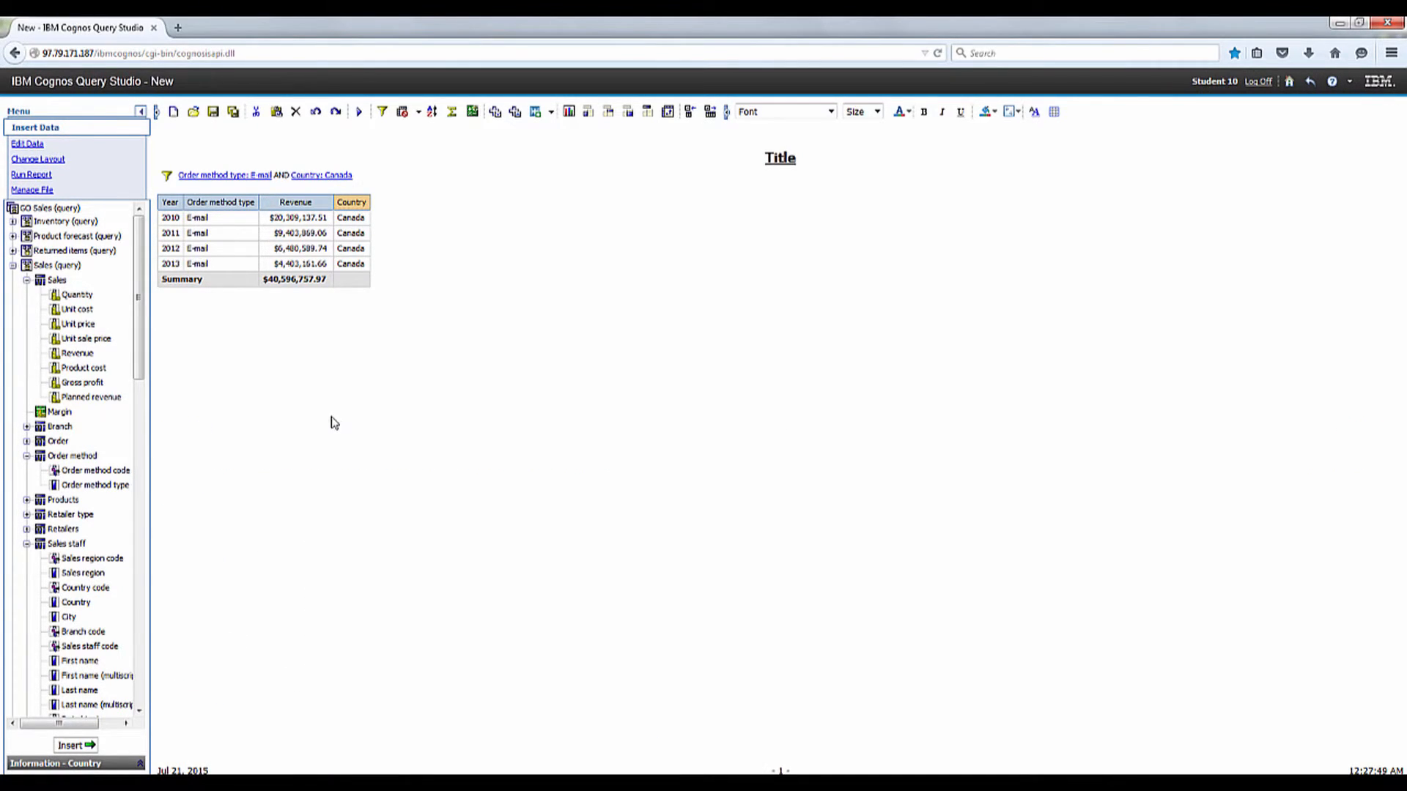
{"action": "mouse_move", "coordinate": [295, 203]}
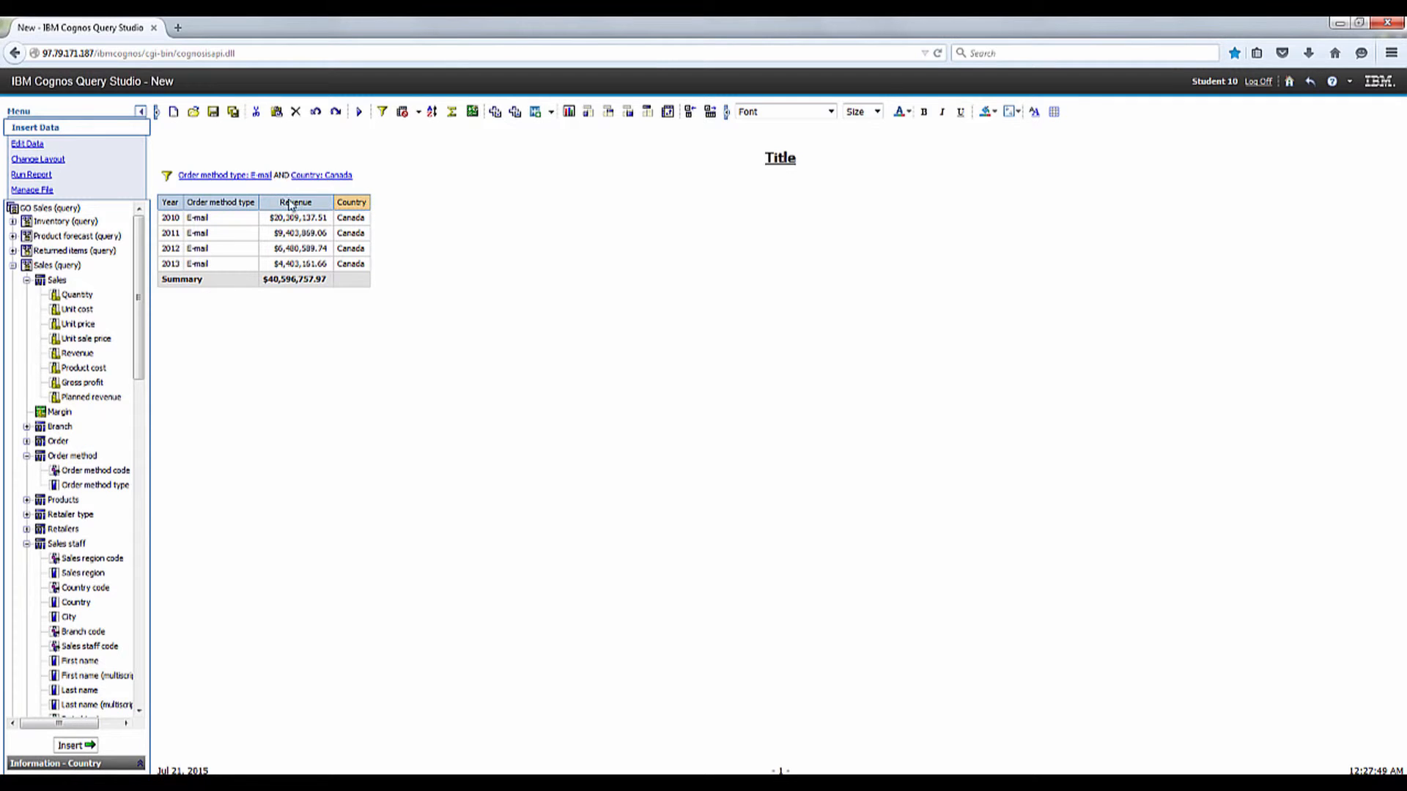
Step: In Combine Filters, group the E-mail and Canada conditions and apply
{"action": "left_click", "coordinate": [29, 141]}
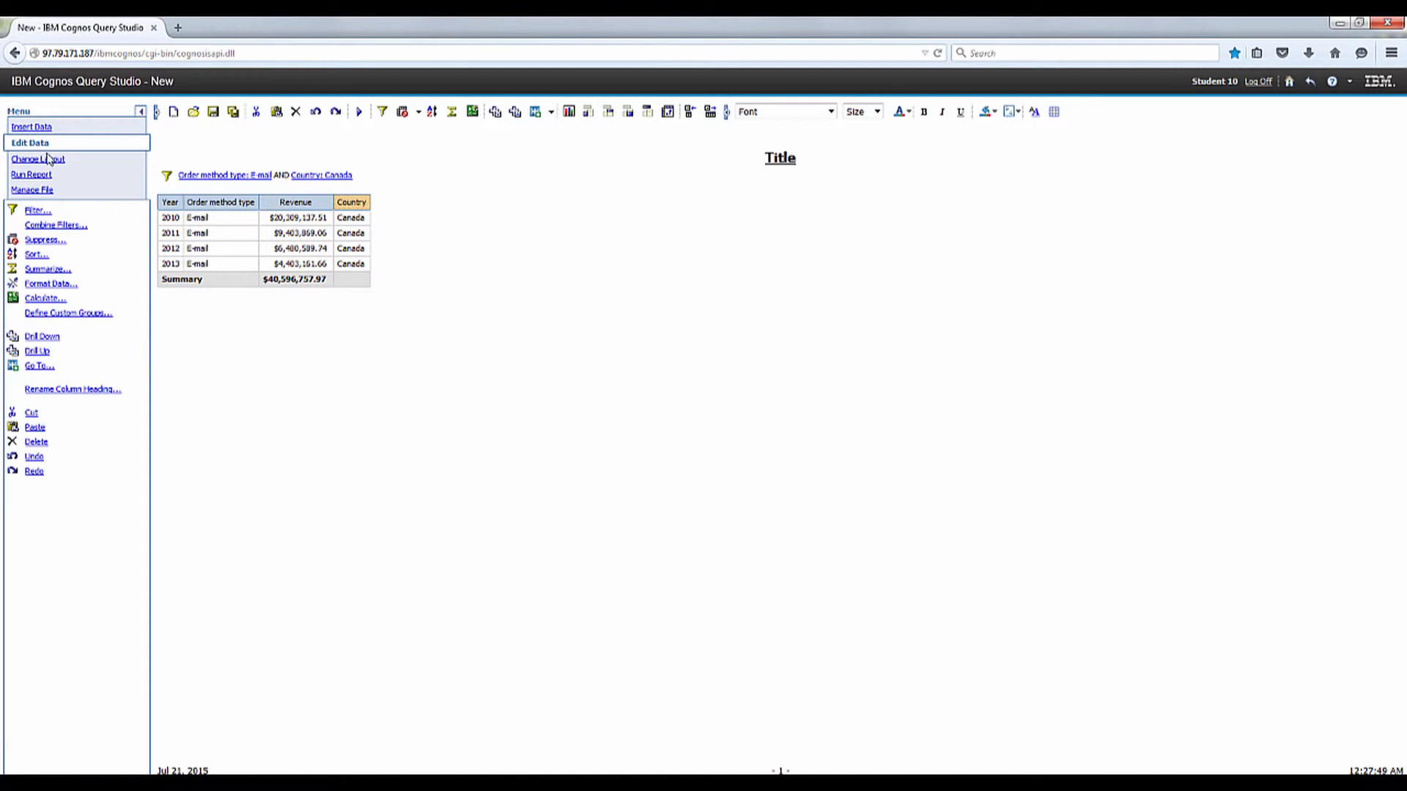
{"action": "mouse_move", "coordinate": [55, 225]}
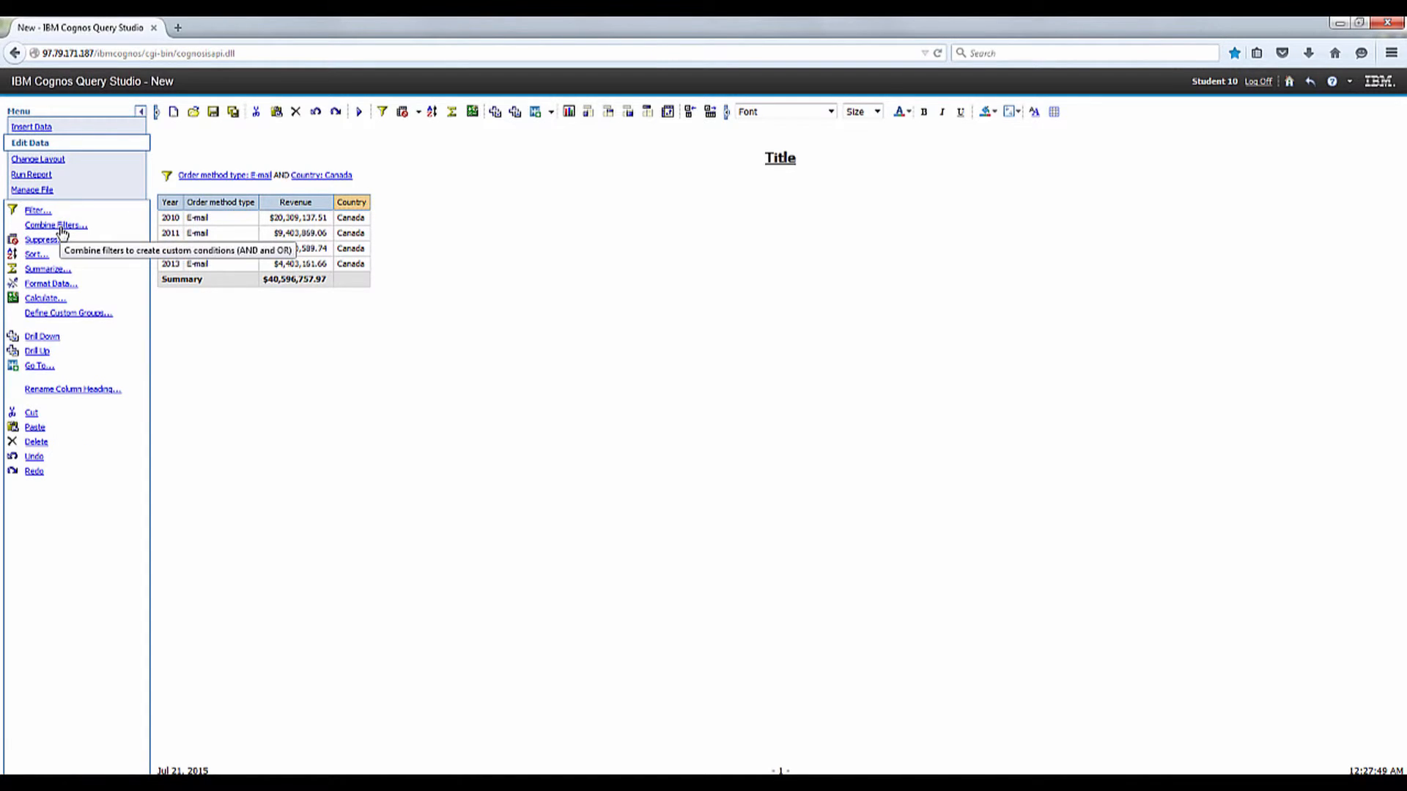
{"action": "left_click", "coordinate": [55, 224]}
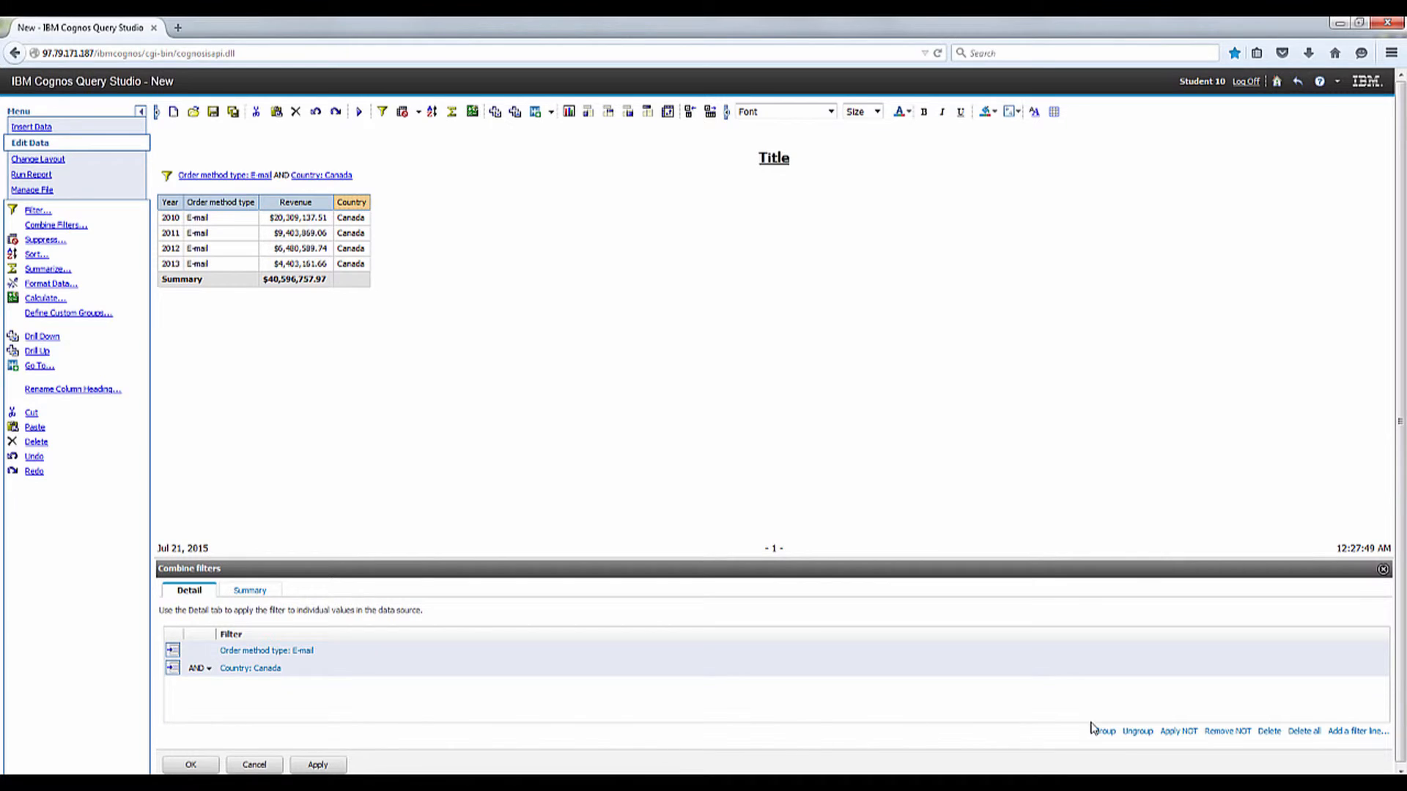
{"action": "left_click", "coordinate": [1102, 731]}
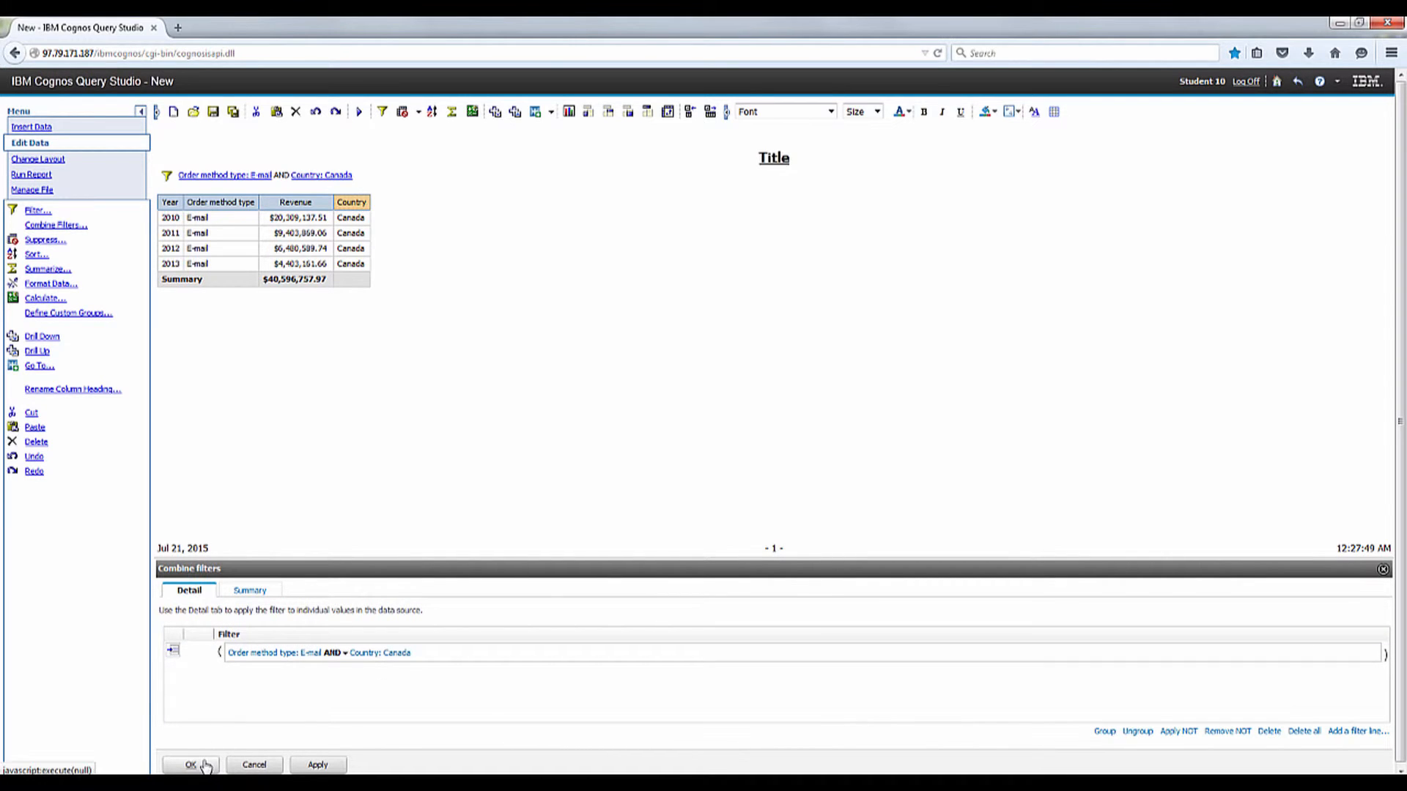
{"action": "left_click", "coordinate": [189, 764]}
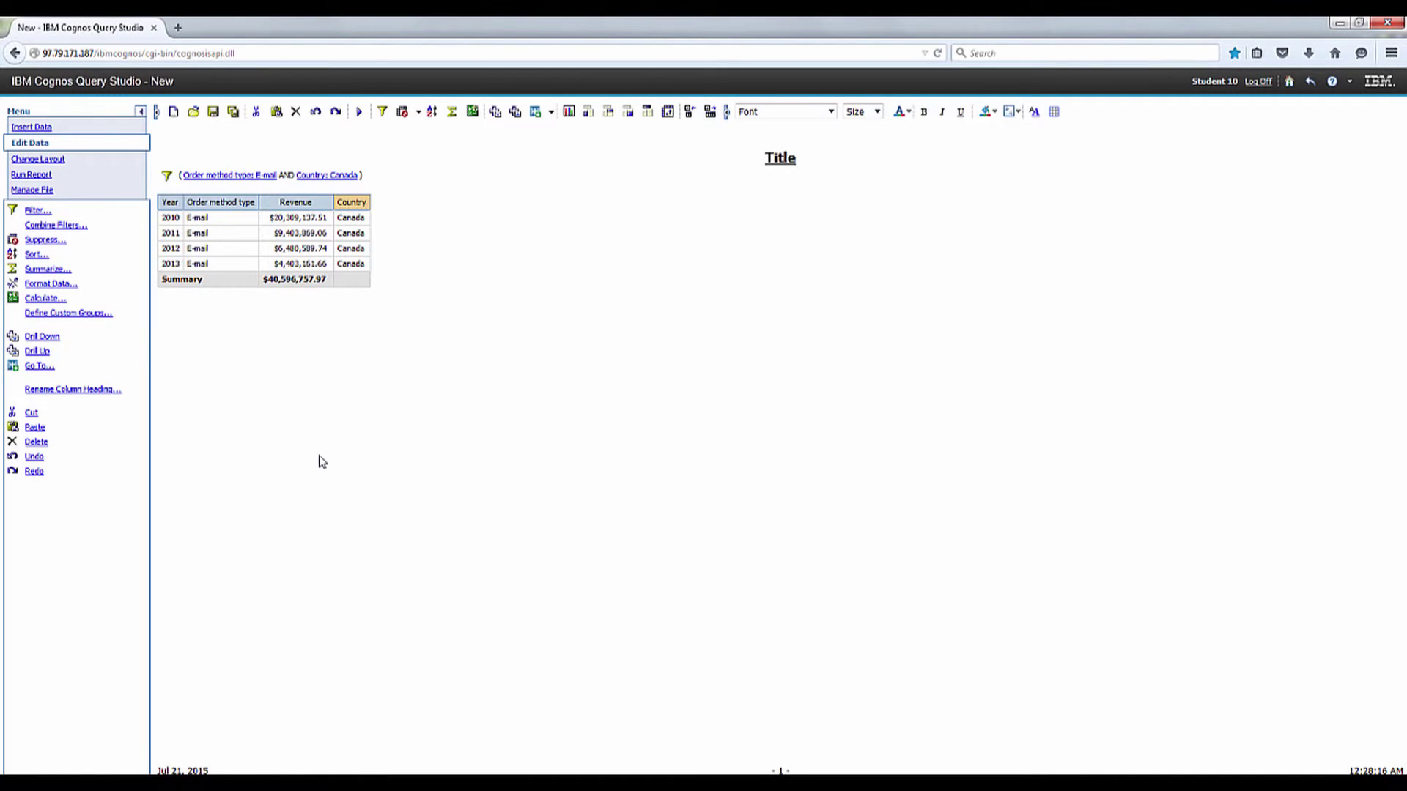
{"action": "mouse_move", "coordinate": [240, 211]}
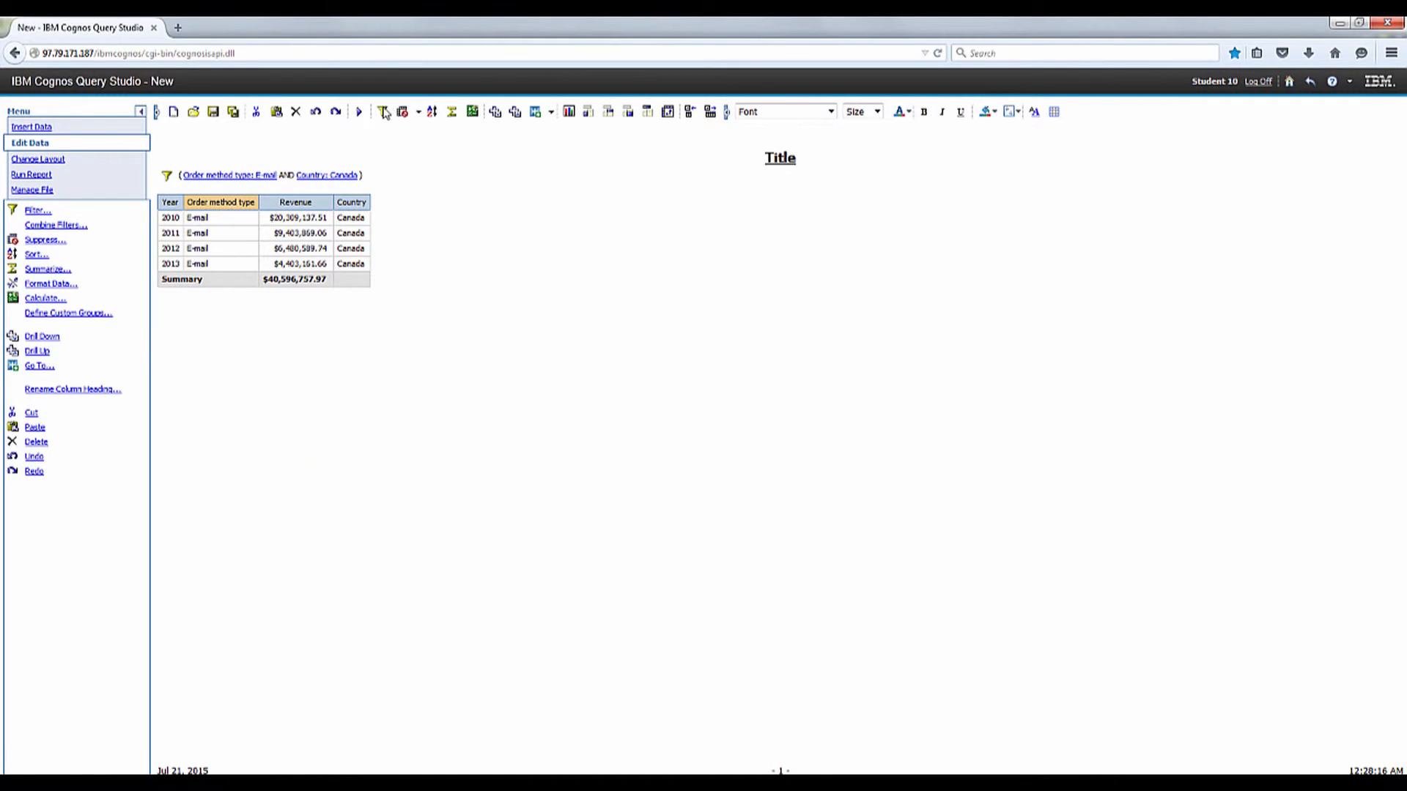
Step: Add a new Order method type filter for Web, joined to the group with OR
{"action": "left_click", "coordinate": [37, 211]}
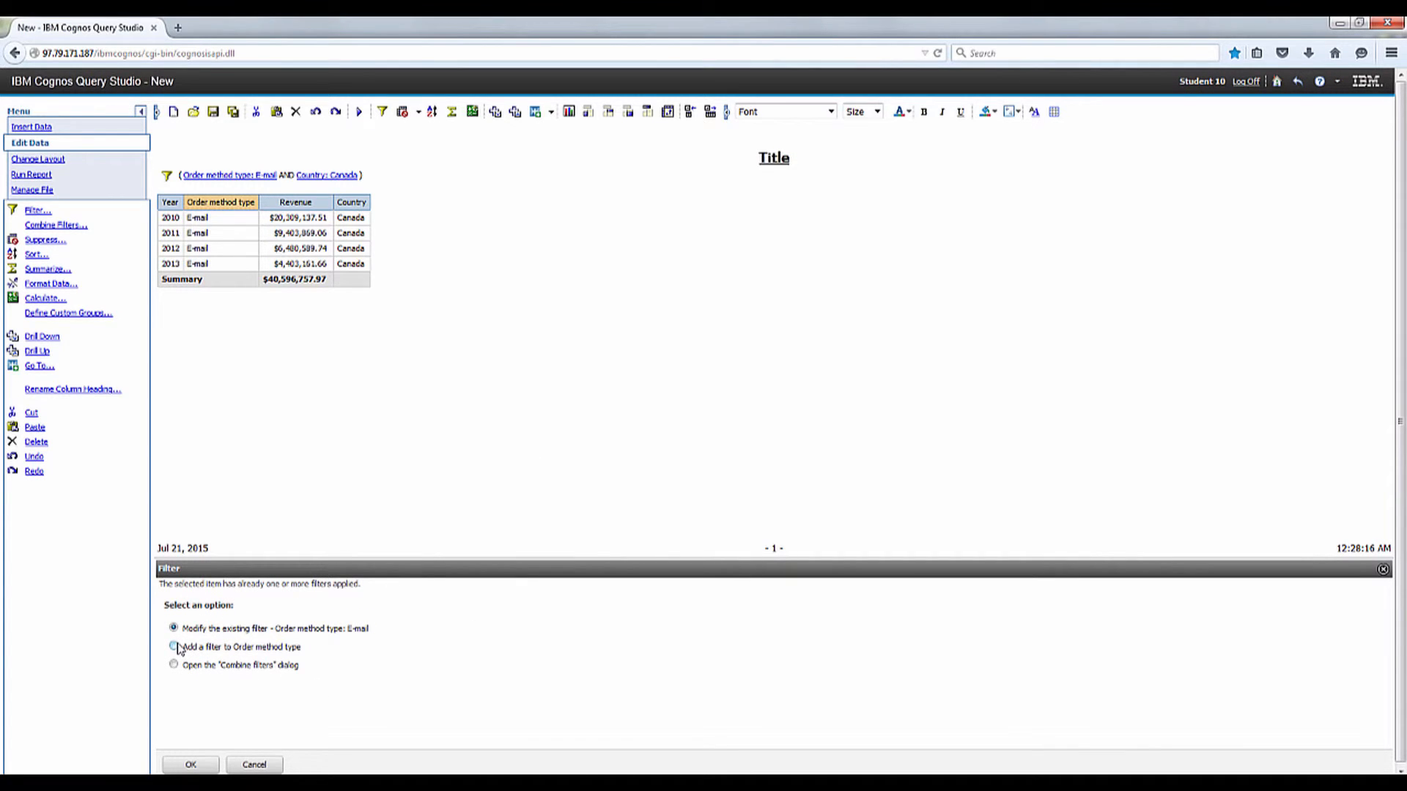
{"action": "left_click", "coordinate": [173, 647]}
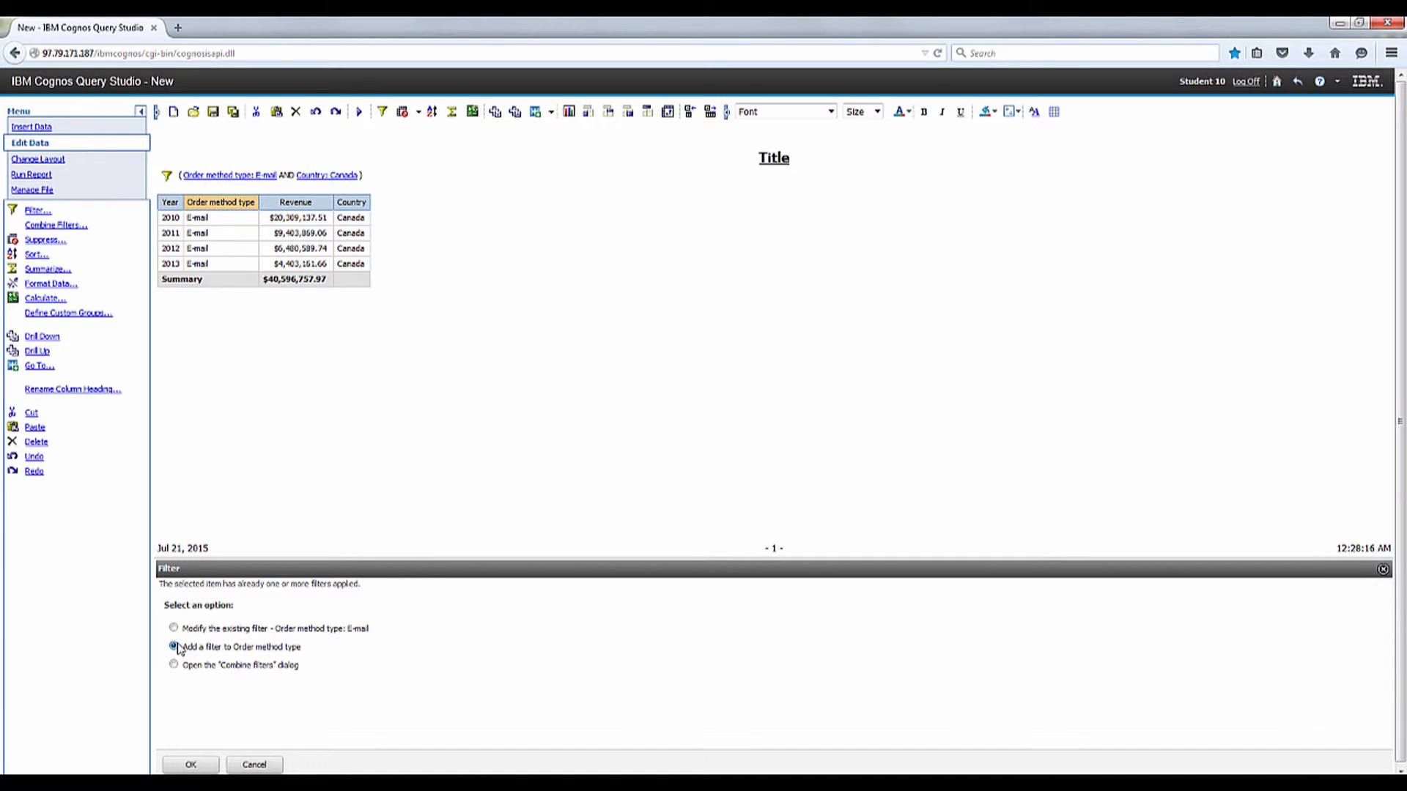
{"action": "left_click", "coordinate": [173, 647]}
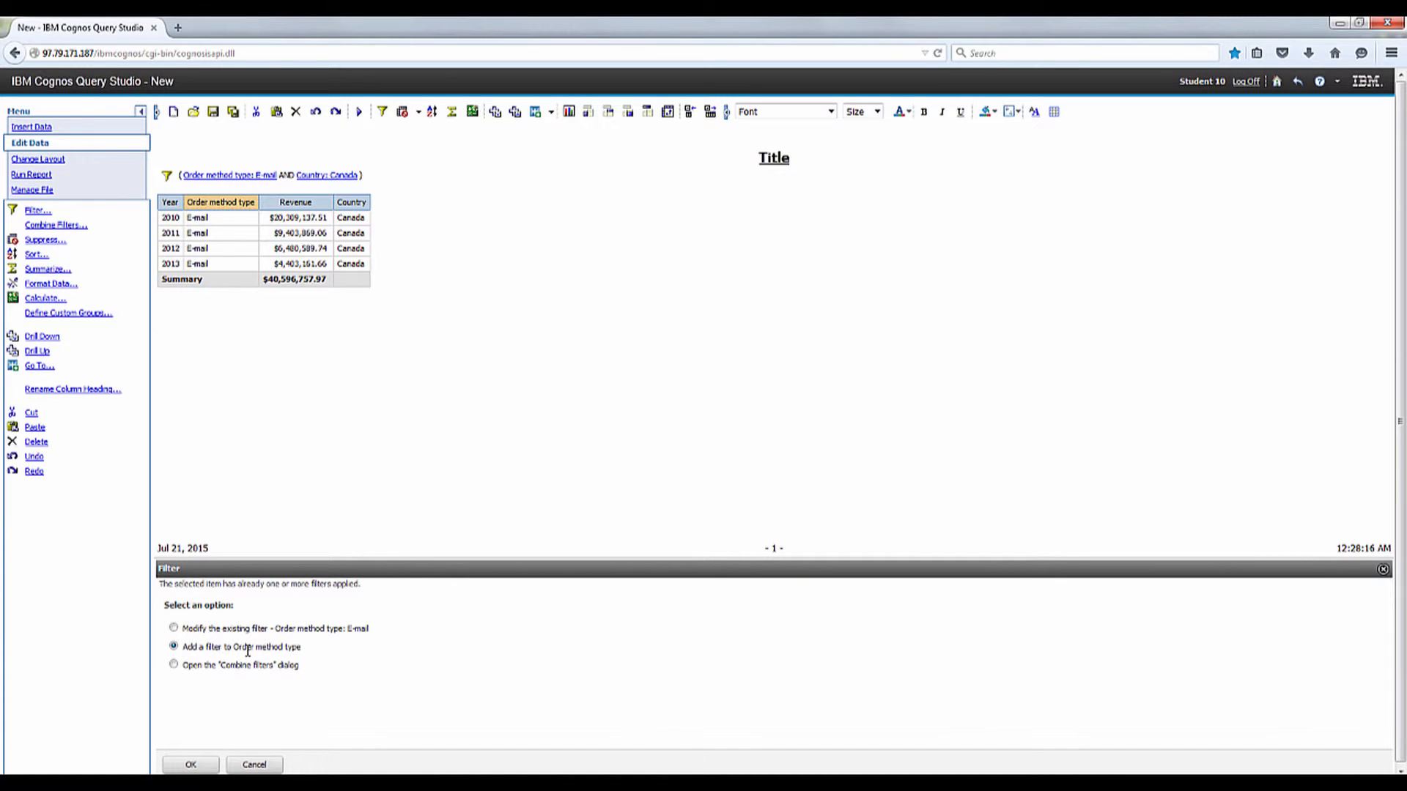
{"action": "left_click", "coordinate": [189, 764]}
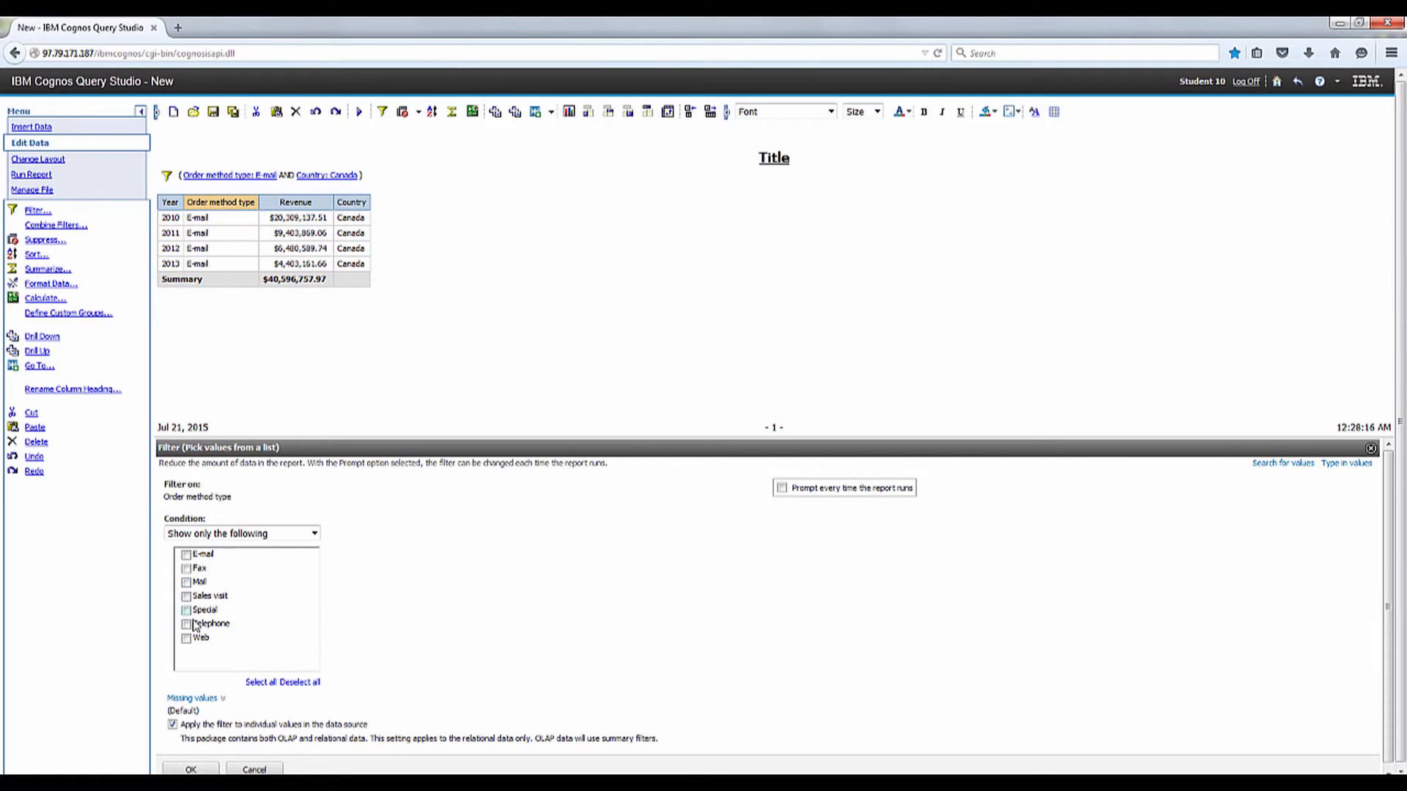
{"action": "left_click", "coordinate": [185, 639]}
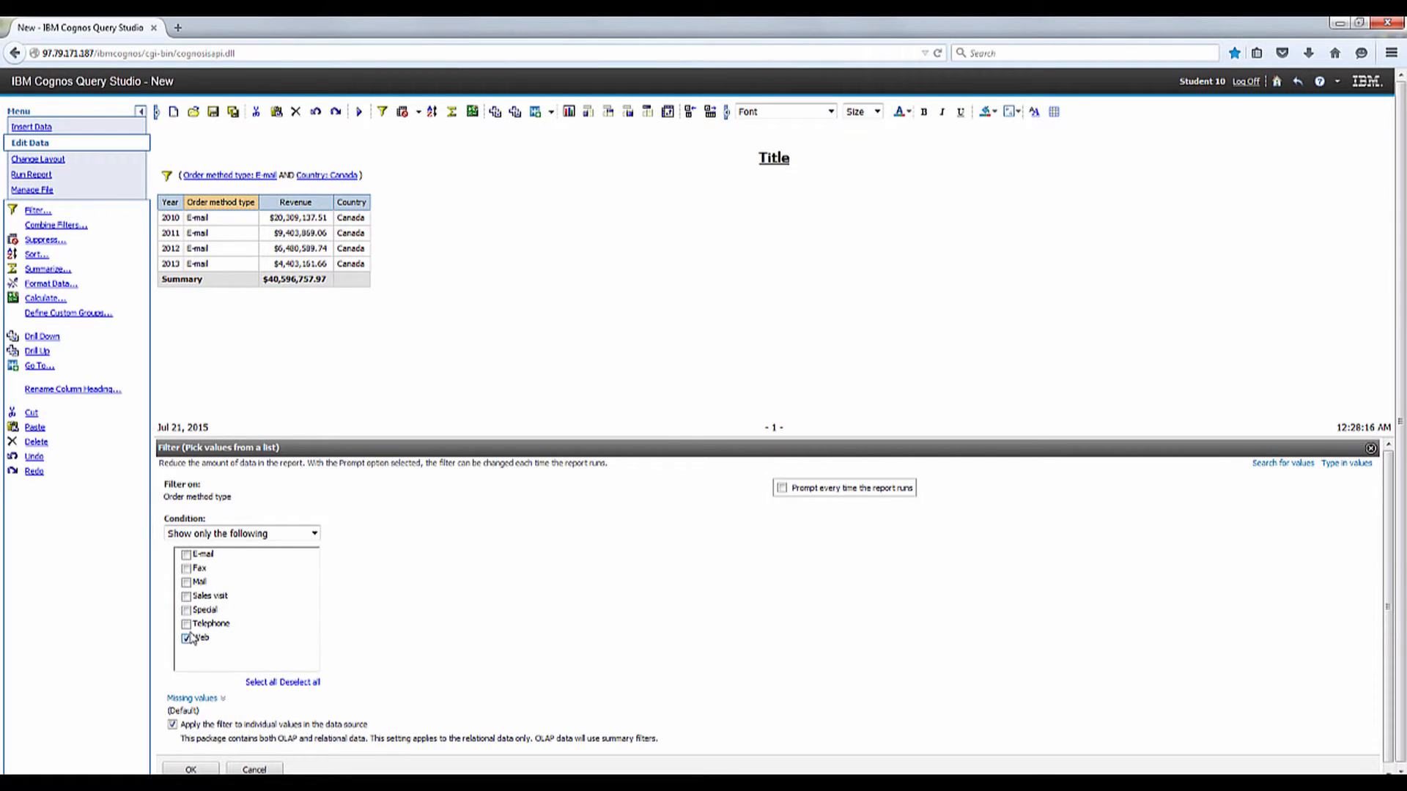
{"action": "left_click", "coordinate": [190, 770]}
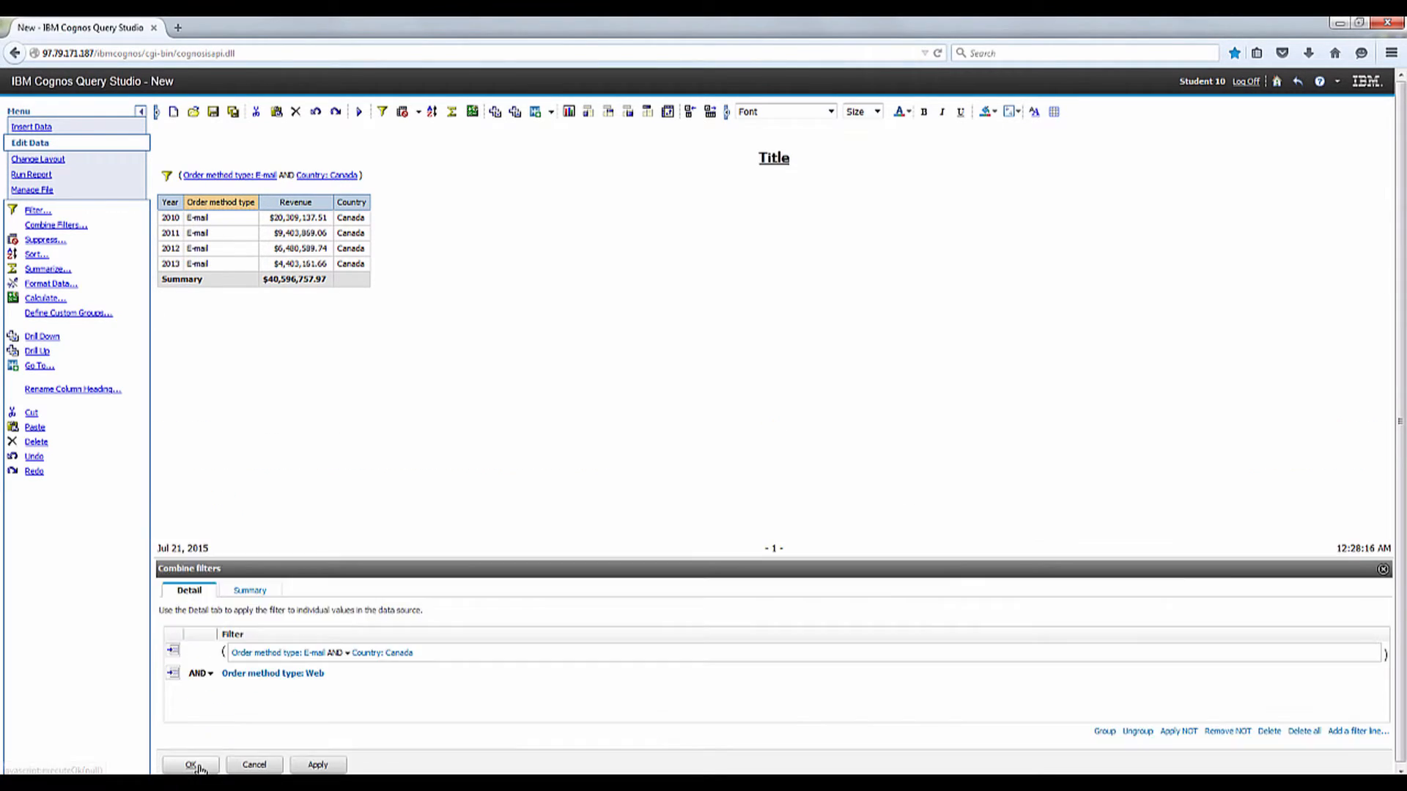
{"action": "left_click", "coordinate": [207, 674]}
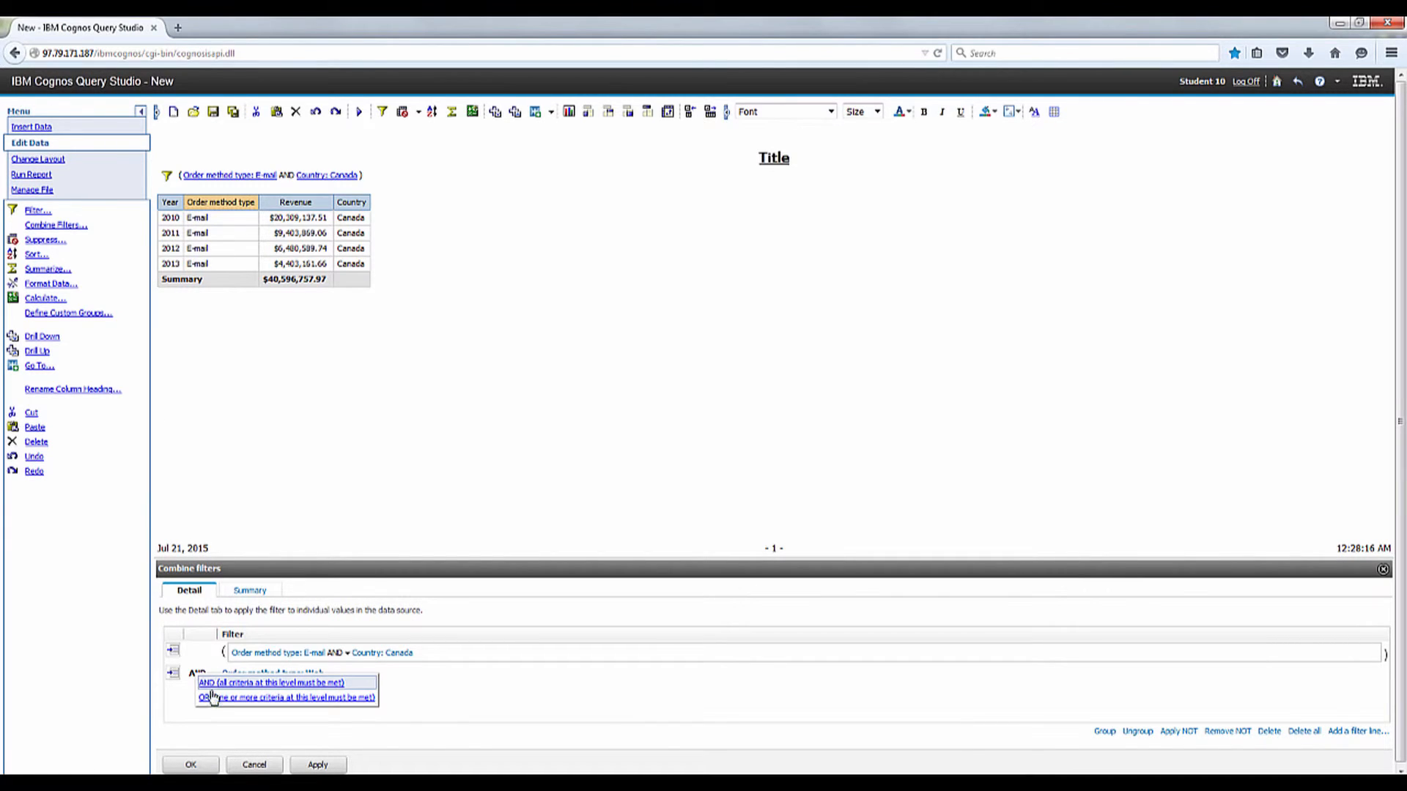
{"action": "left_click", "coordinate": [287, 698]}
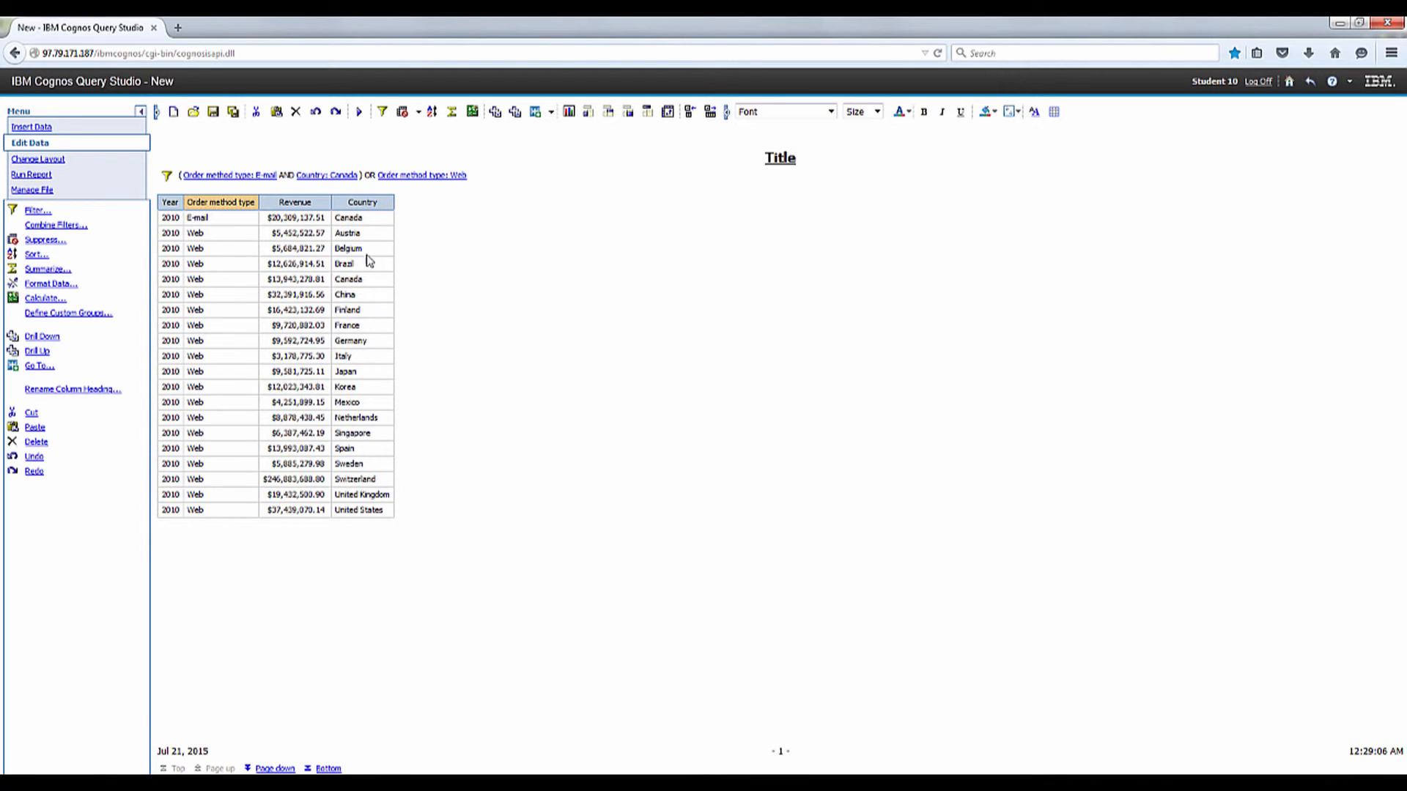
{"action": "mouse_move", "coordinate": [357, 241]}
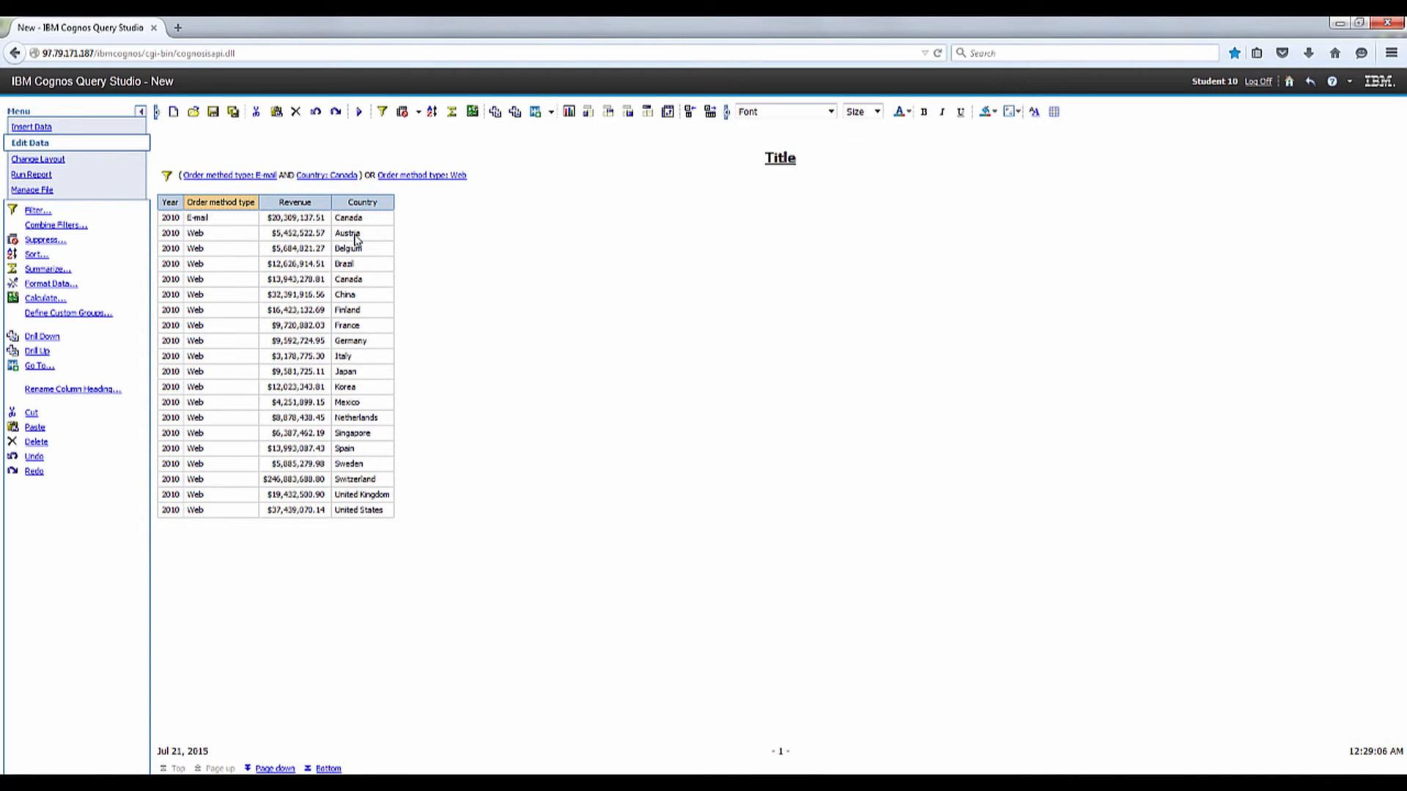
{"action": "left_click", "coordinate": [363, 202]}
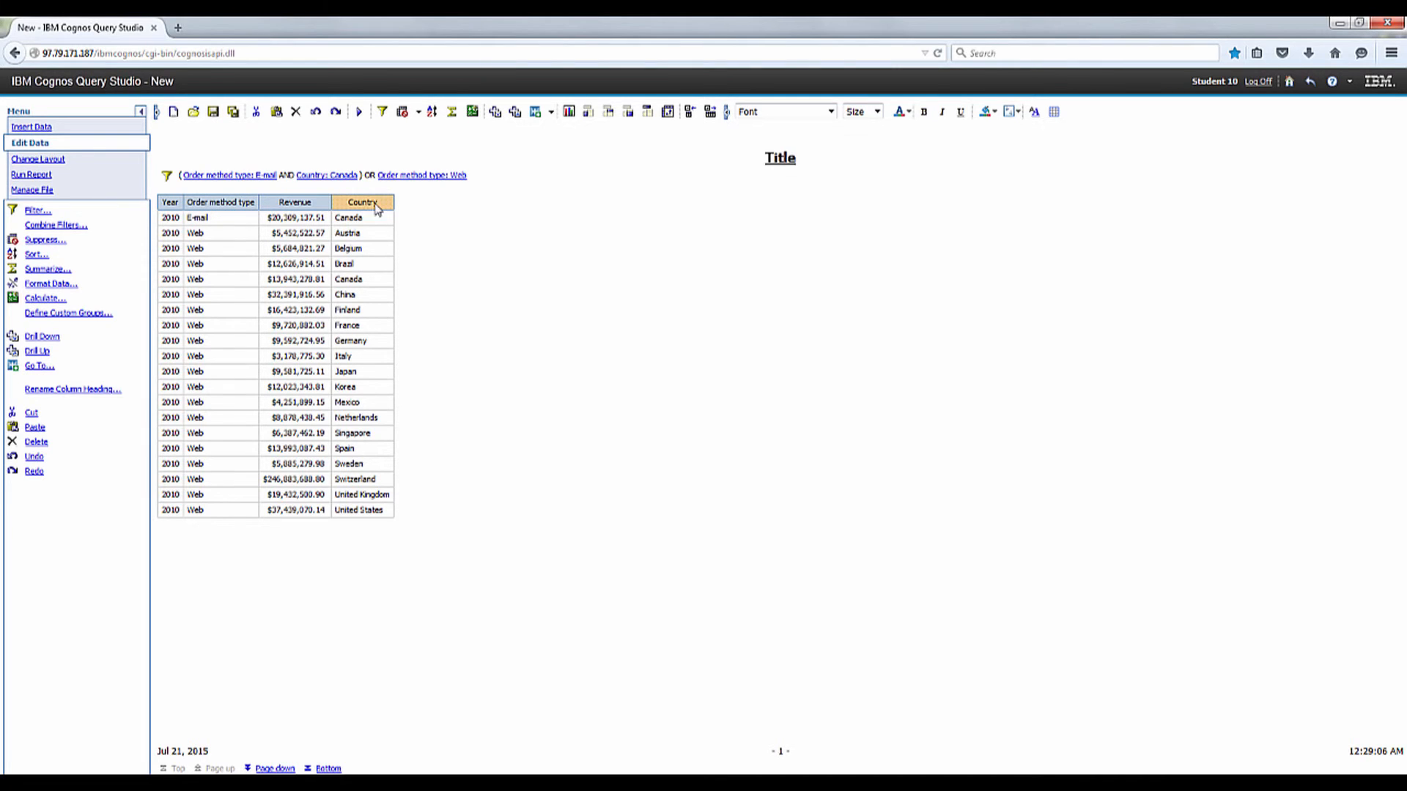
{"action": "left_click", "coordinate": [381, 111]}
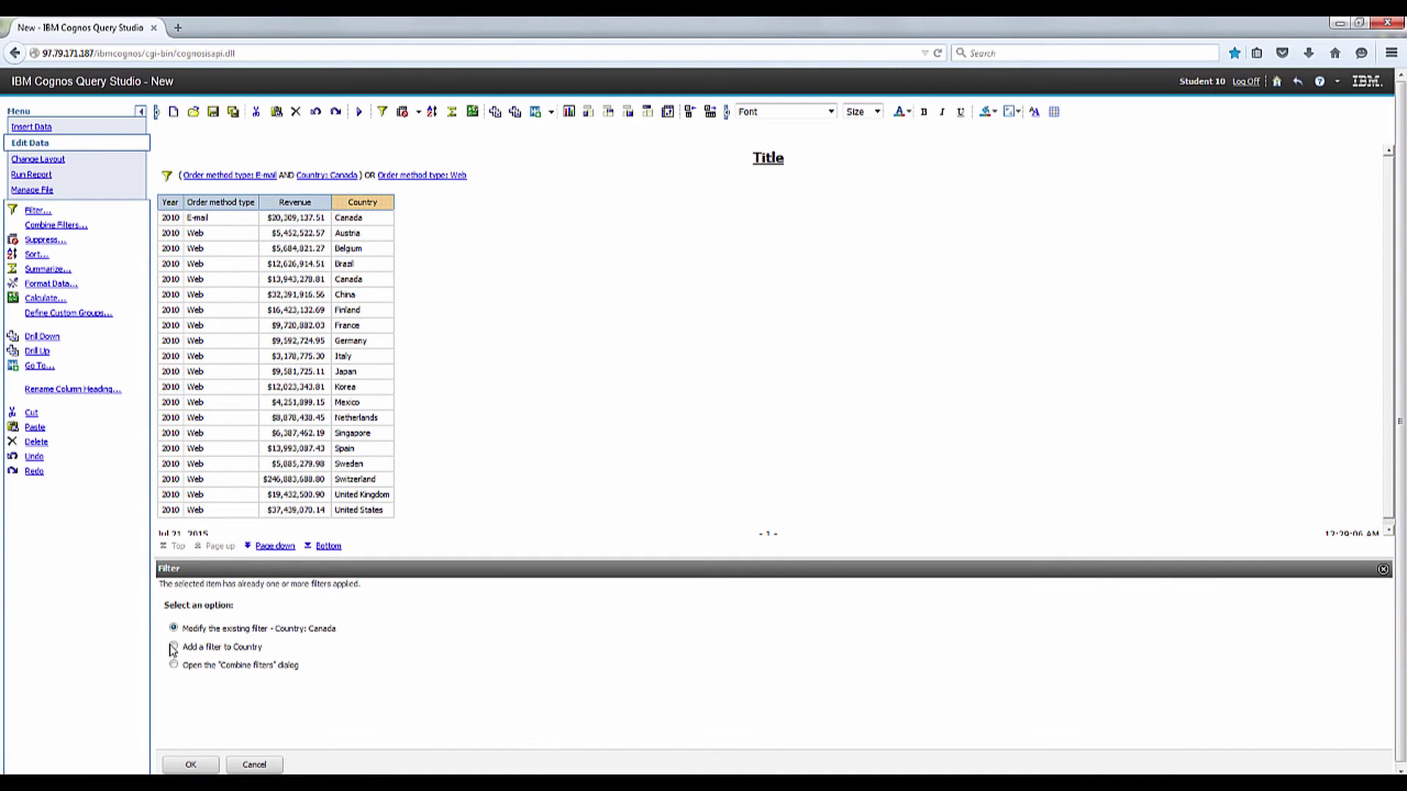
Step: Add a new Country filter for Mexico as a third OR line
{"action": "left_click", "coordinate": [173, 647]}
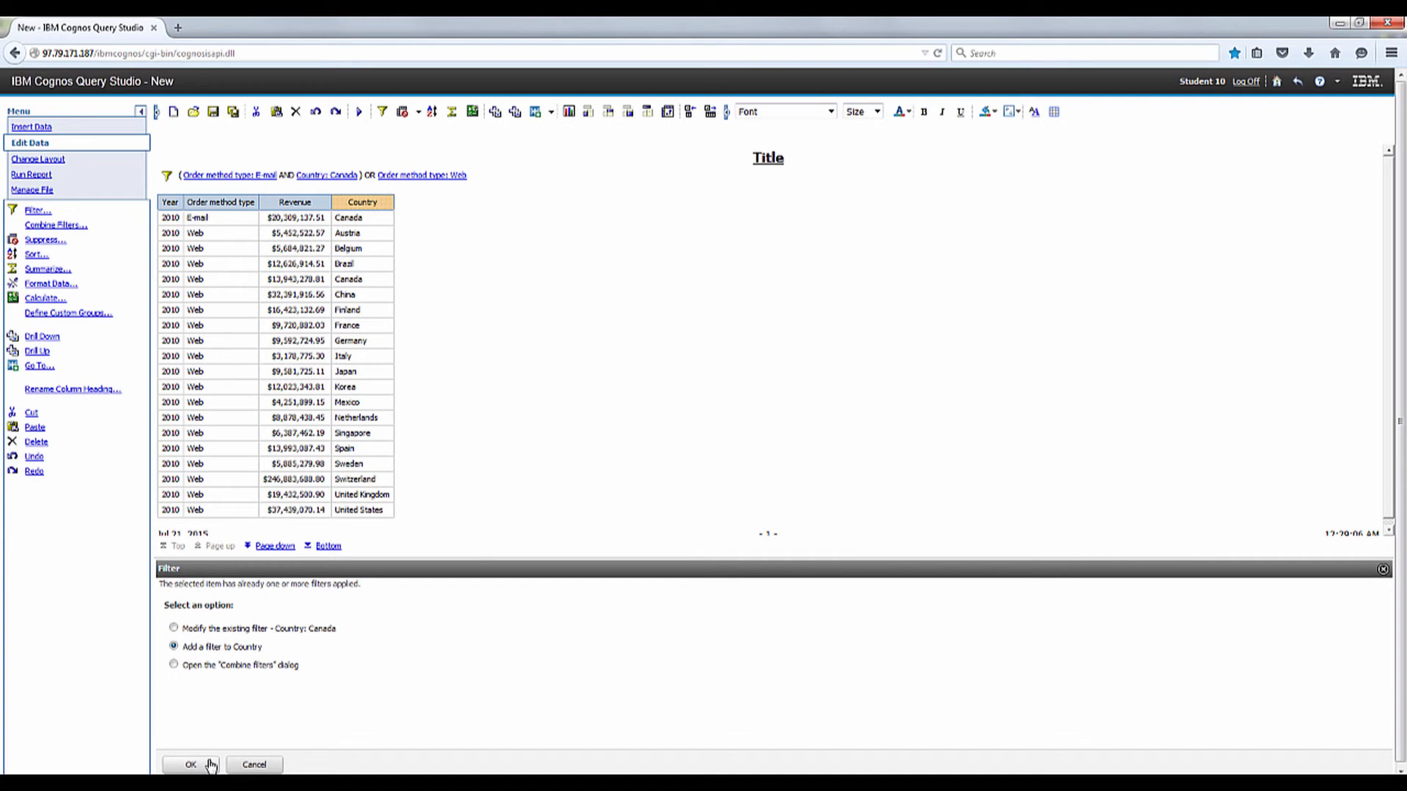
{"action": "left_click", "coordinate": [189, 765]}
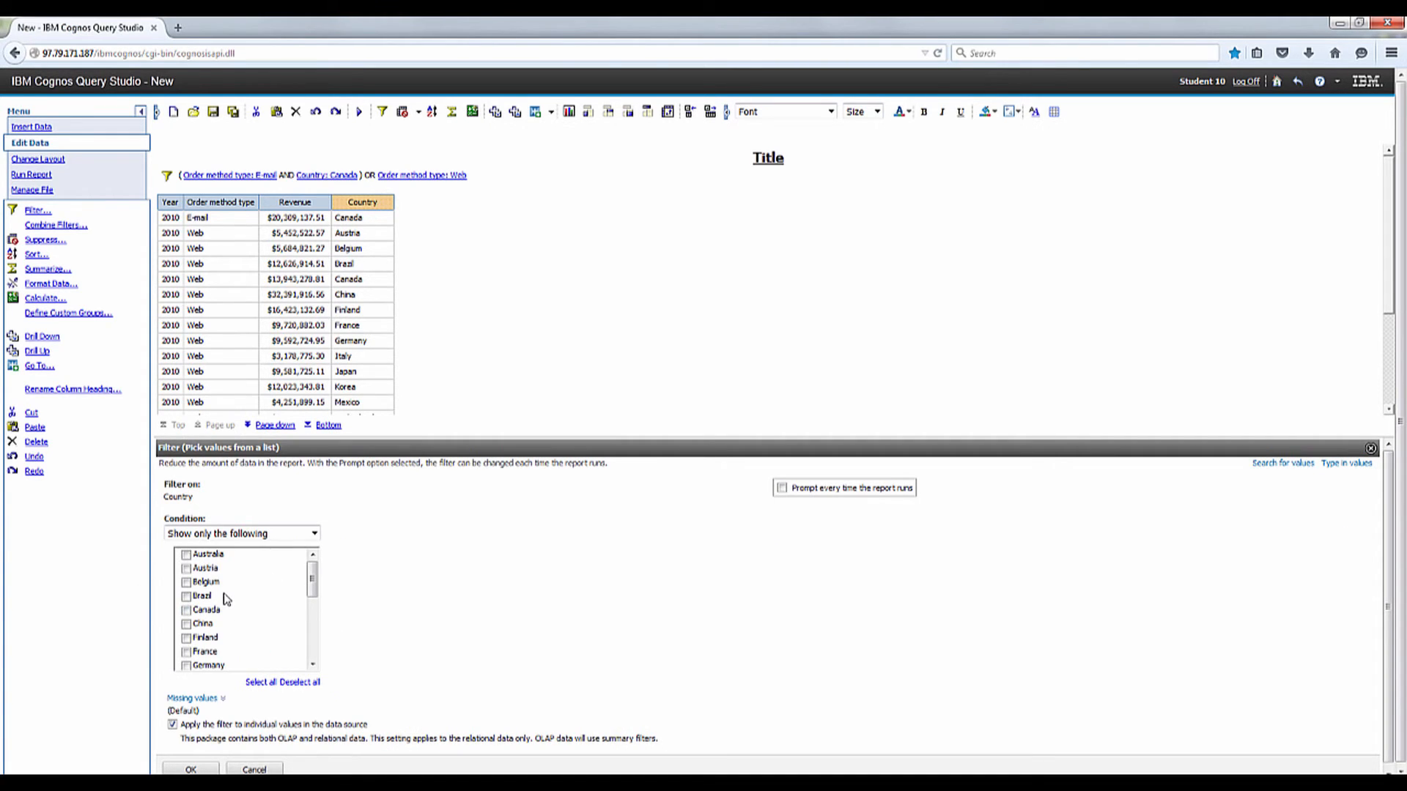
{"action": "scroll", "scroll_direction": "down", "scroll_amount": 3}
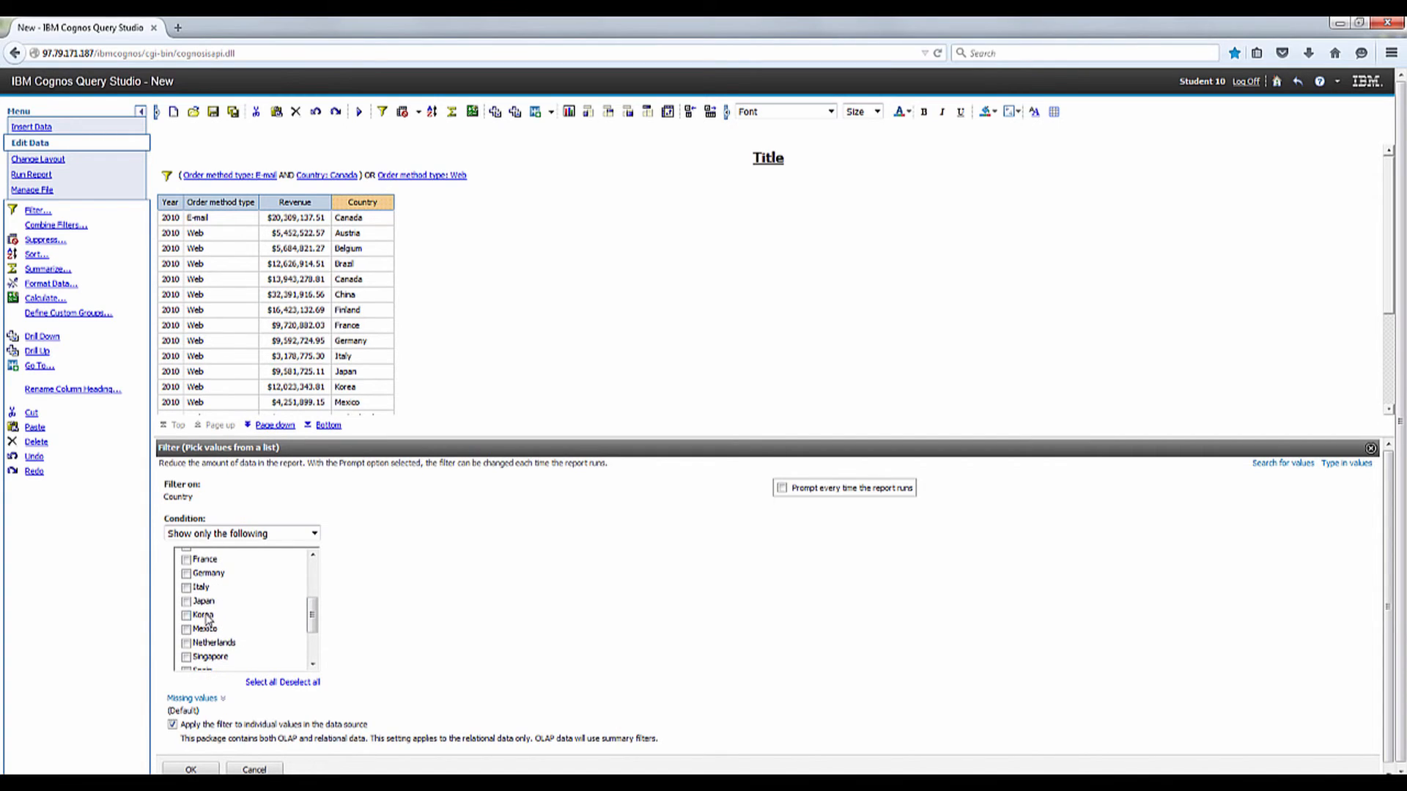
{"action": "left_click", "coordinate": [187, 629]}
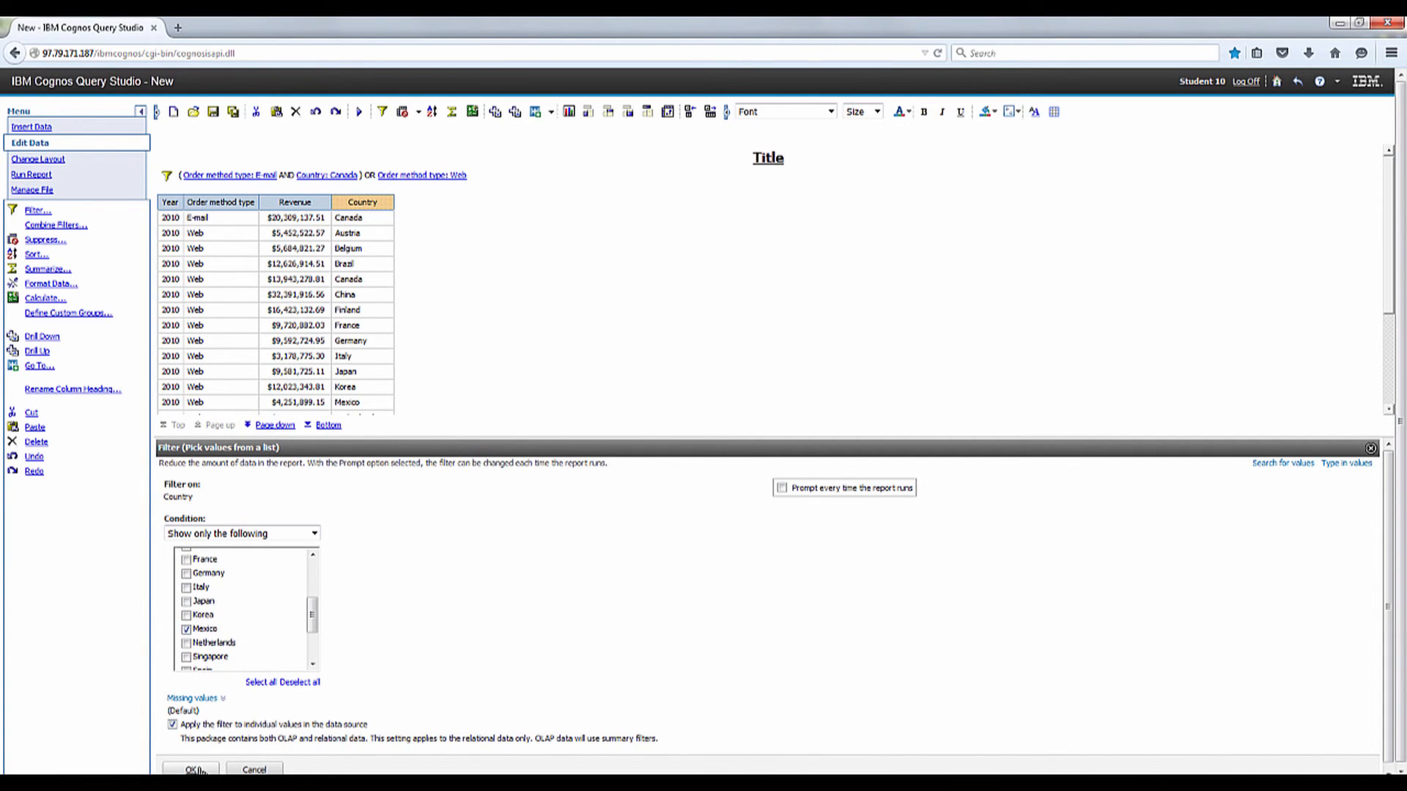
{"action": "left_click", "coordinate": [189, 770]}
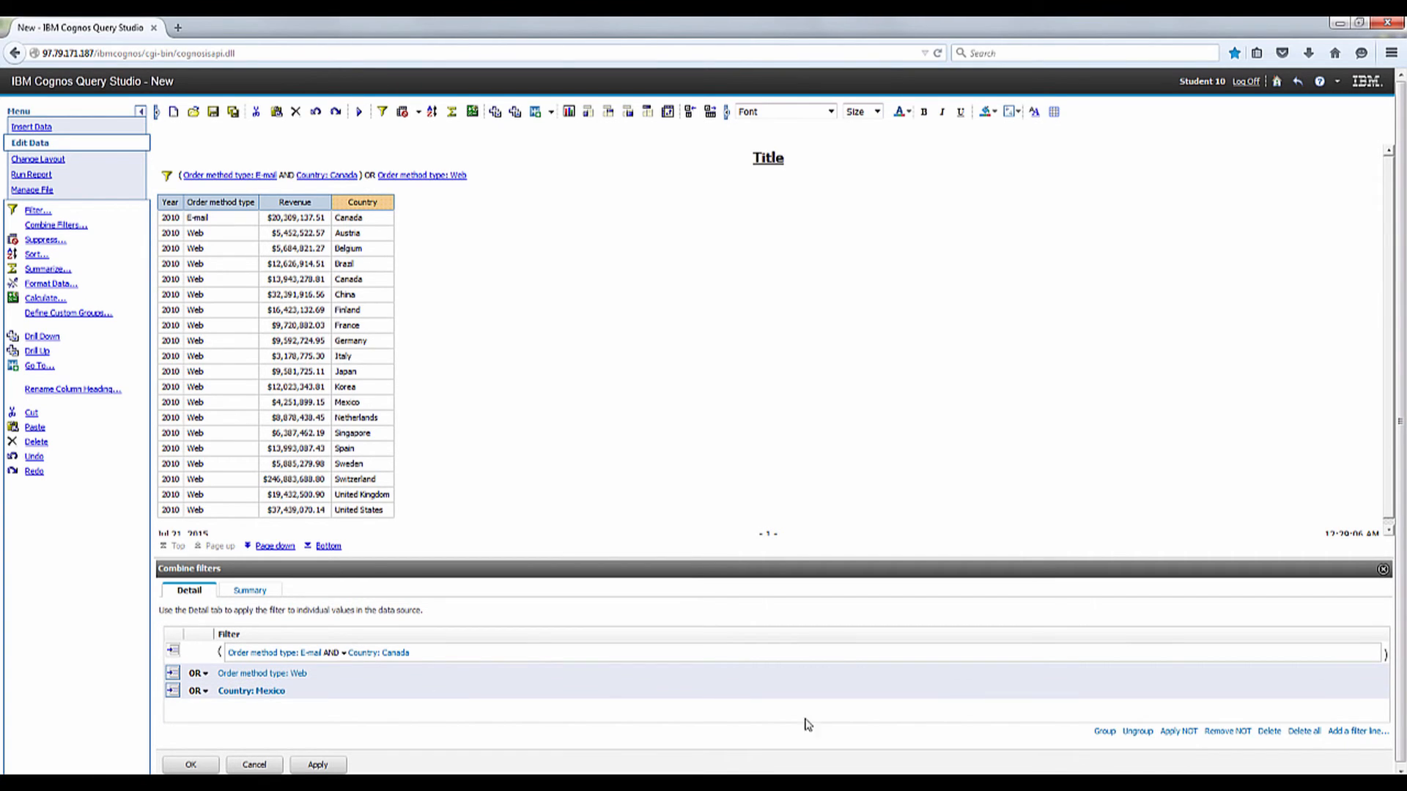
{"action": "mouse_move", "coordinate": [1104, 731]}
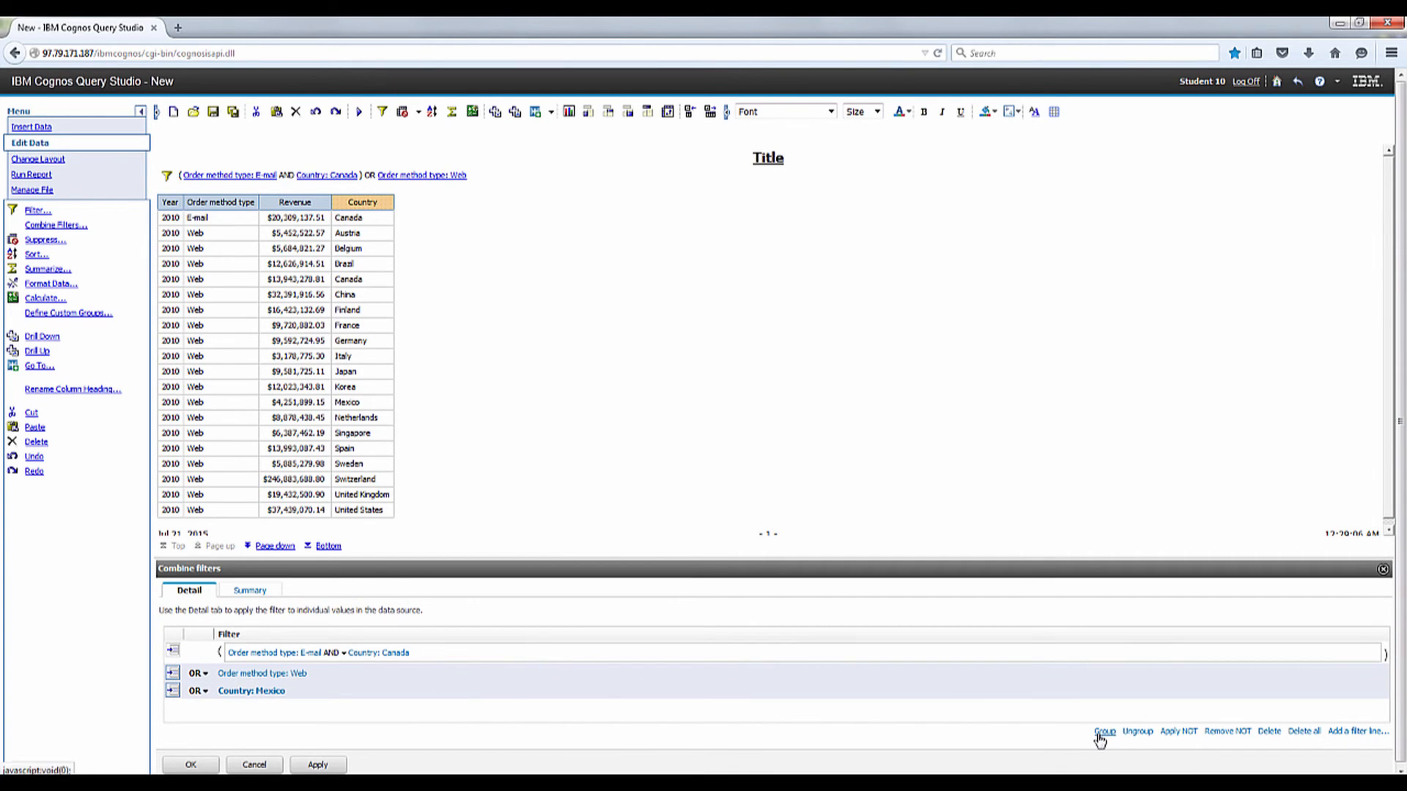
Step: Group the Web and Country: Mexico lines and open that group's join operator
{"action": "left_click", "coordinate": [1103, 730]}
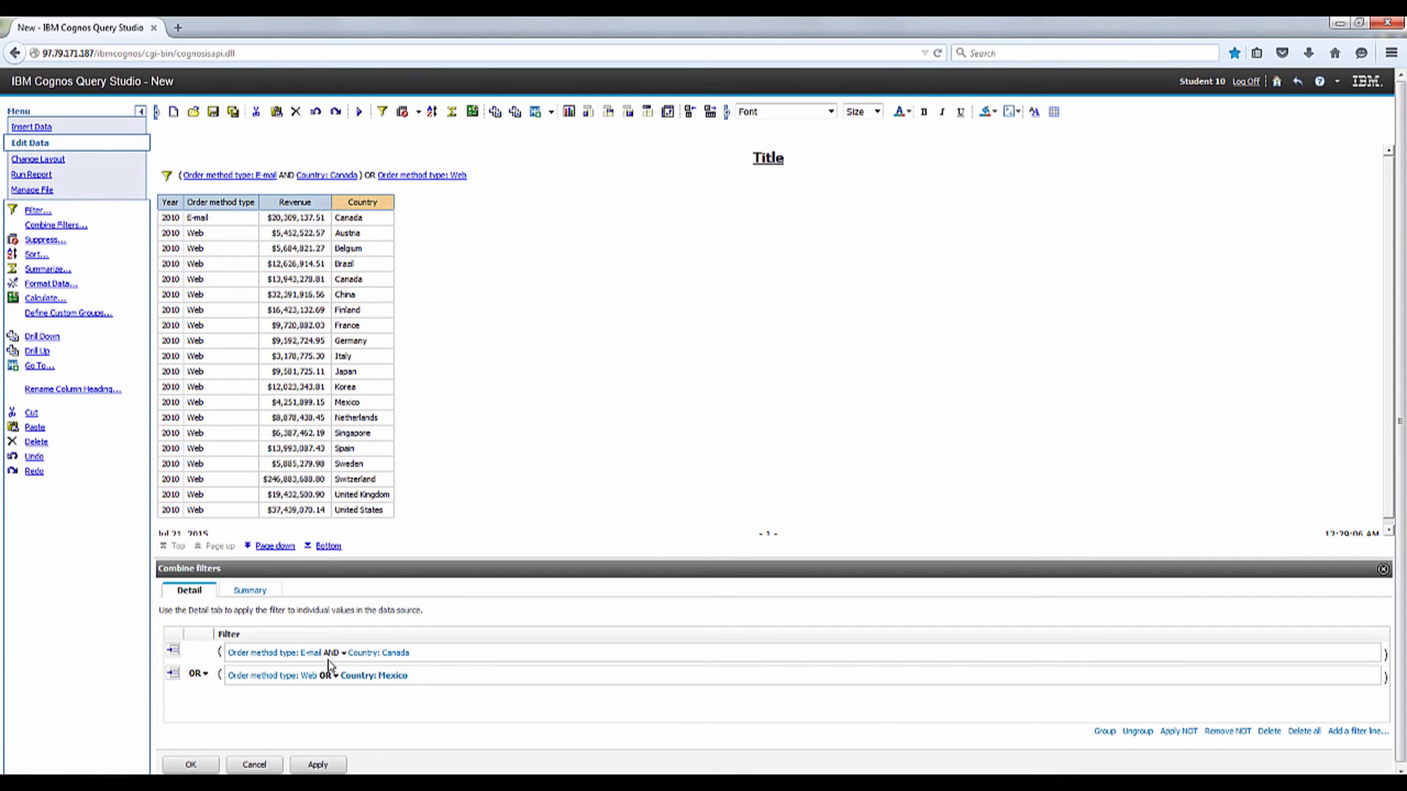
{"action": "left_click", "coordinate": [328, 675]}
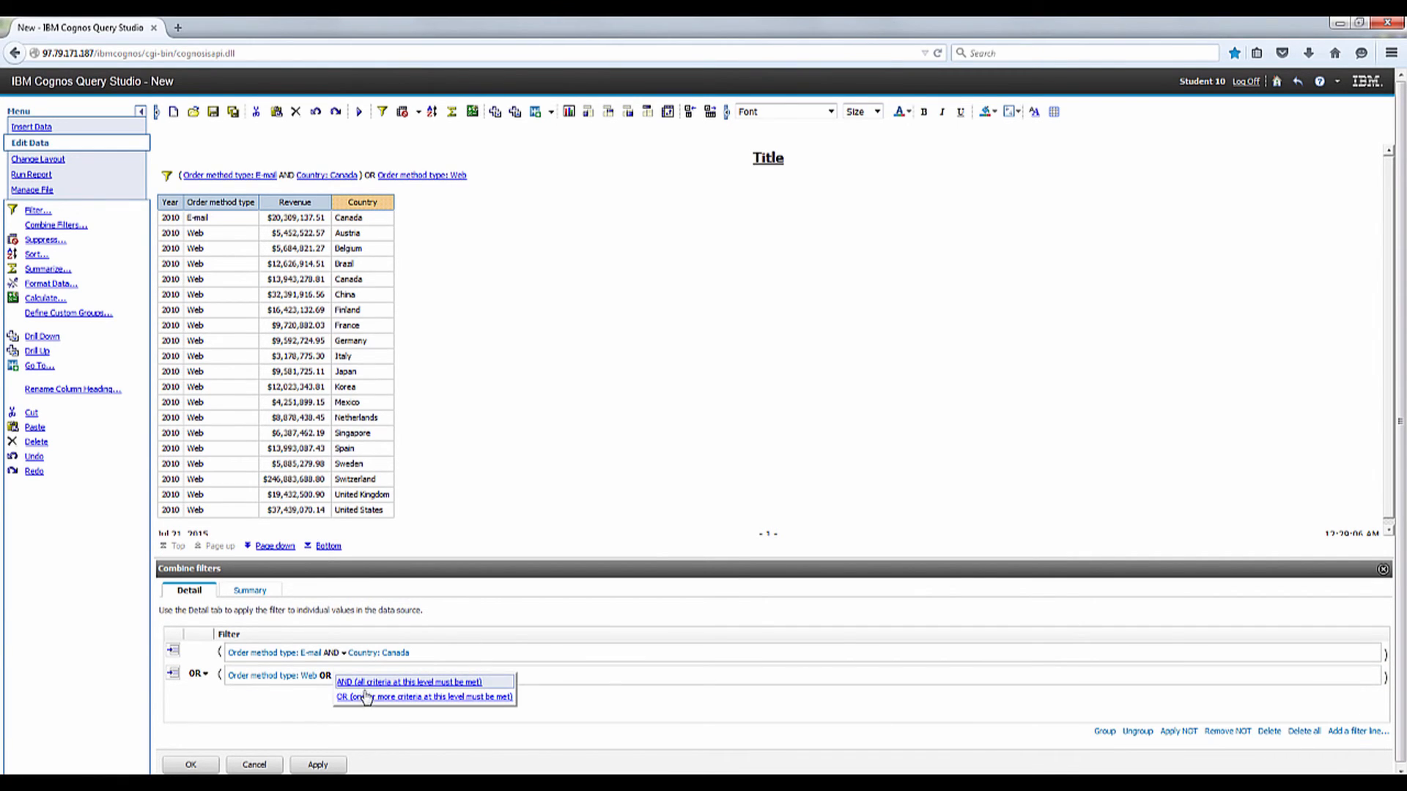
{"action": "mouse_move", "coordinate": [361, 693]}
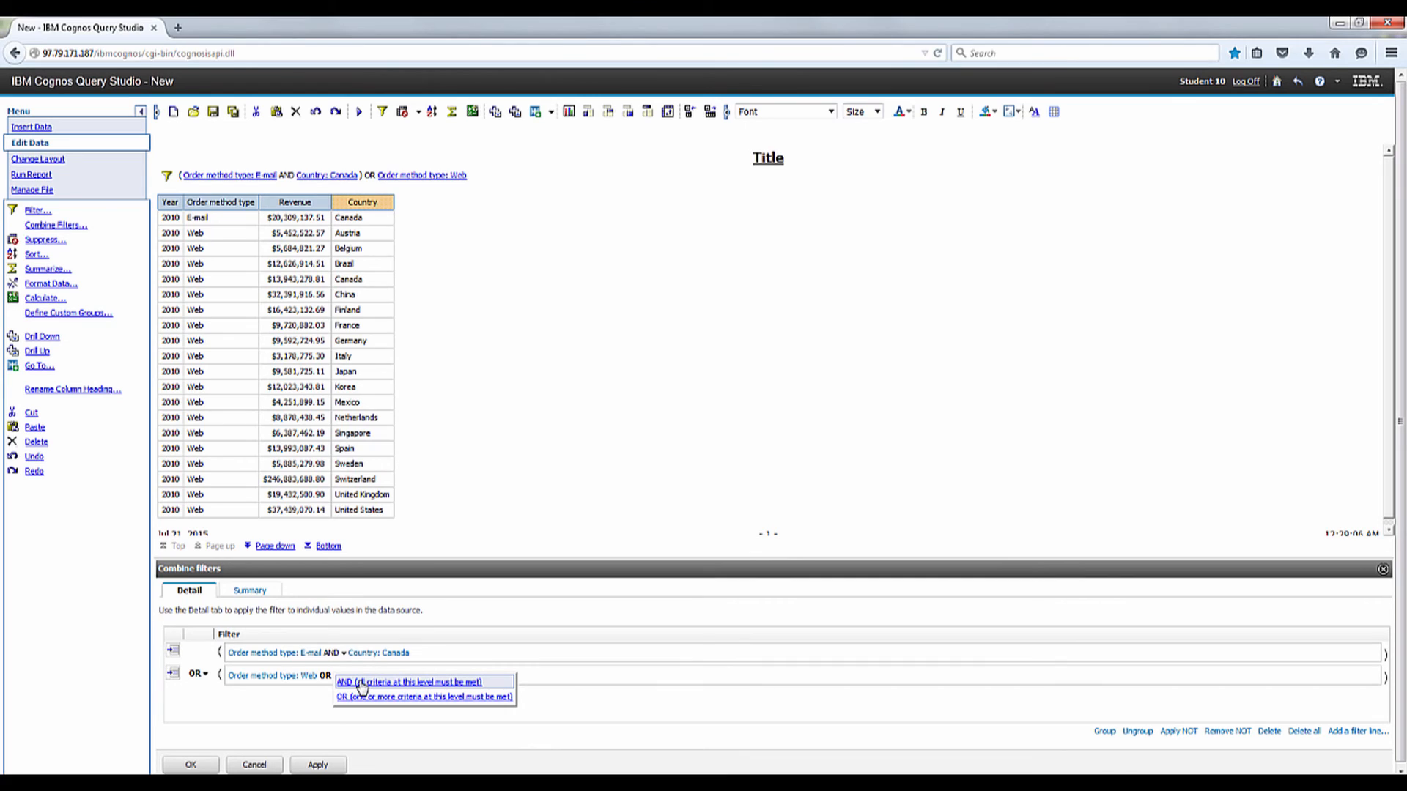